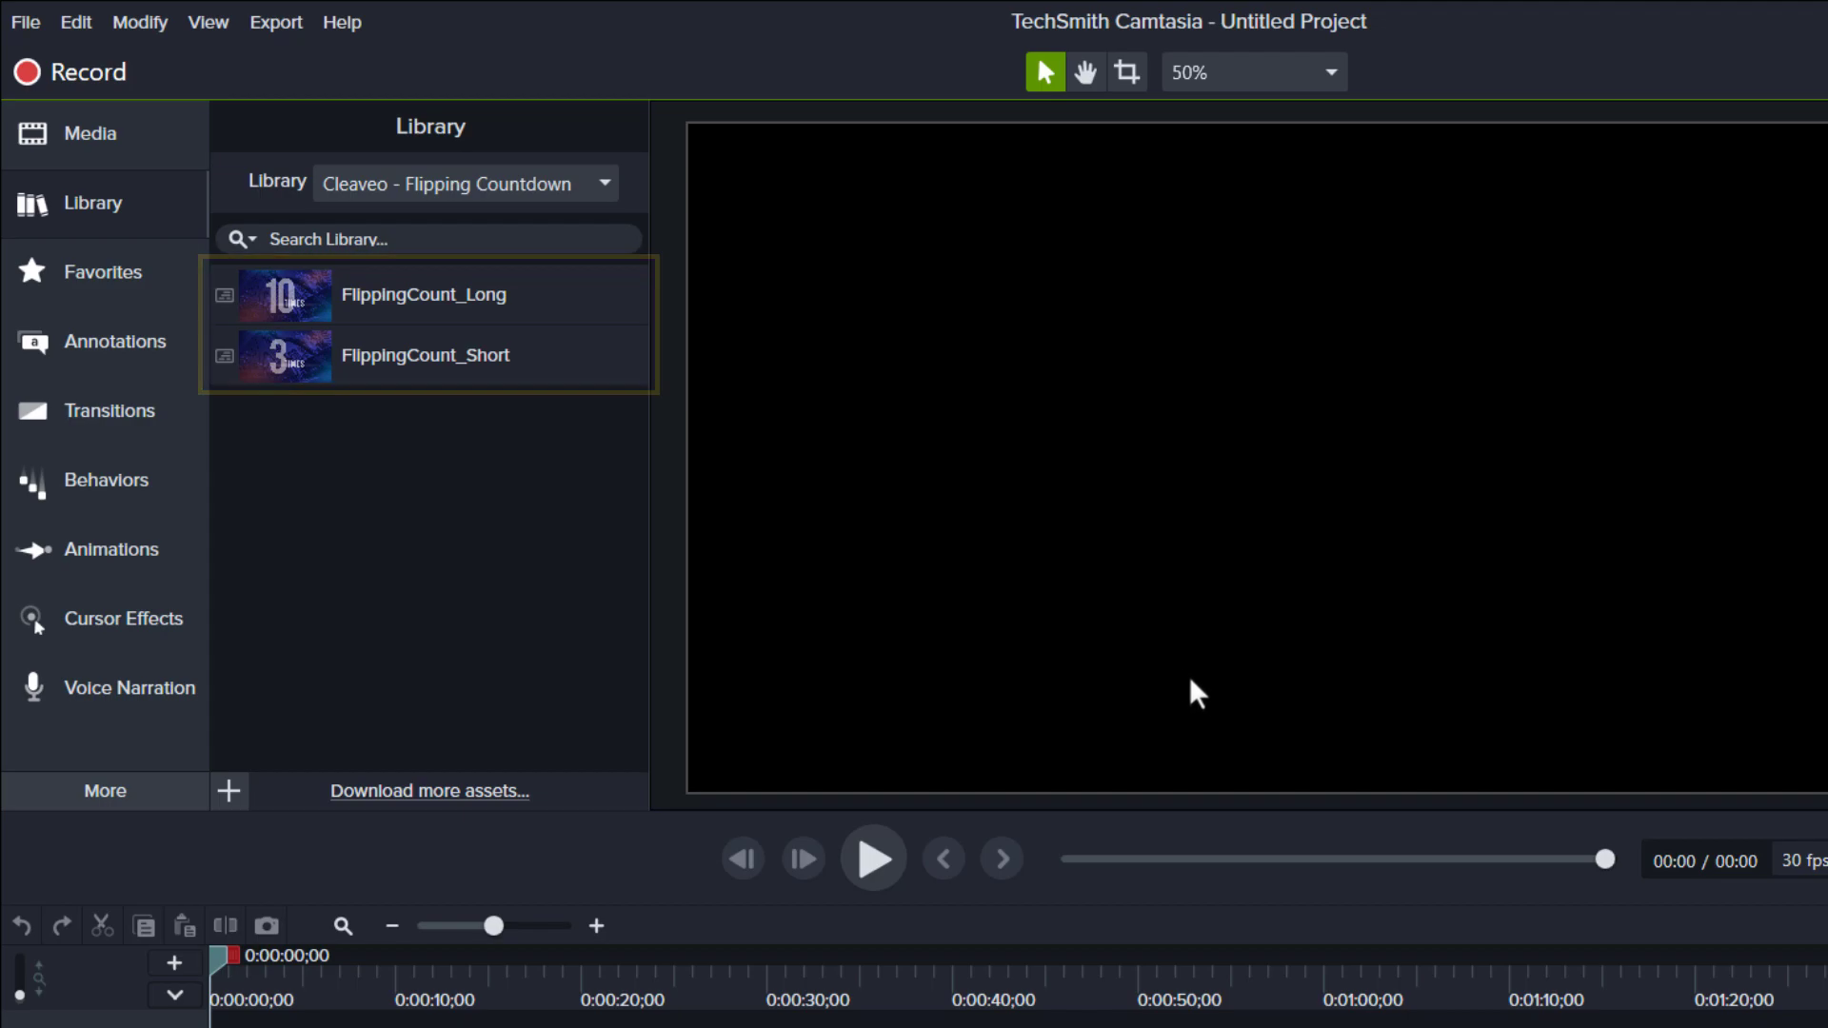
mouse_move(601, 362)
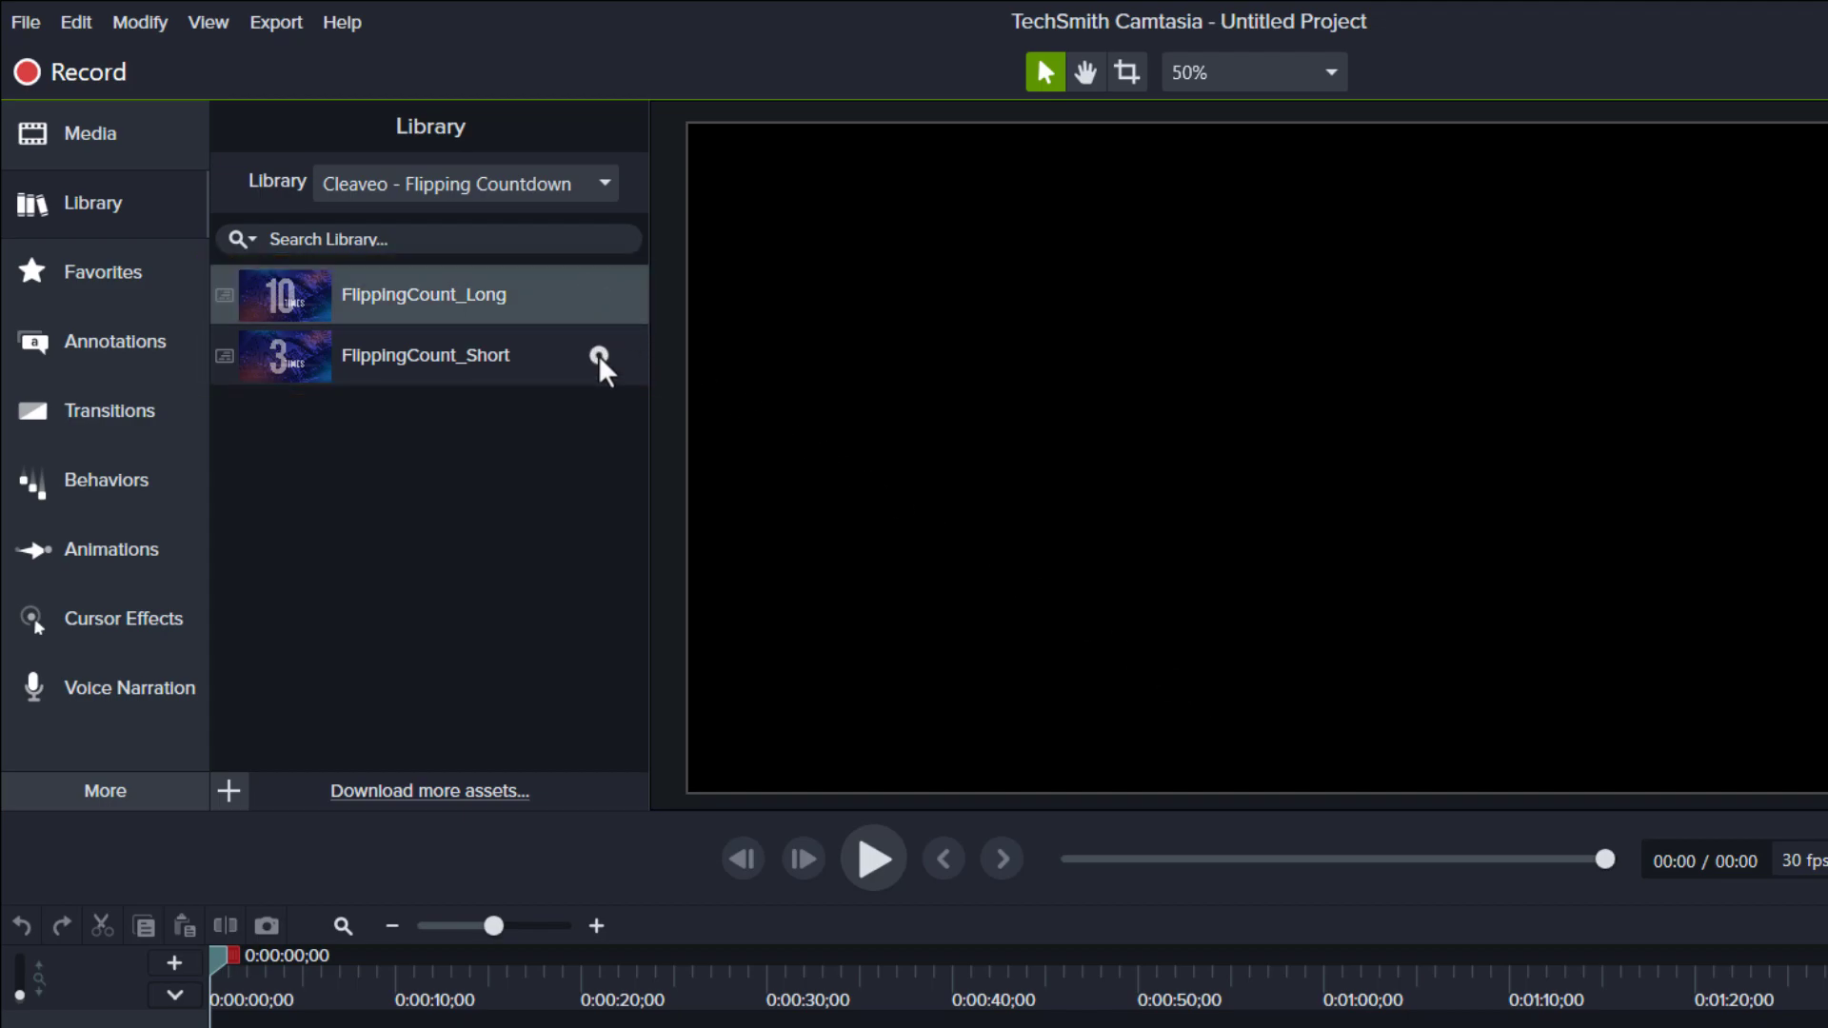
Step: Add FlippingCount_Long to the timeline showing the Cleaveo logo and brand name
click(425, 354)
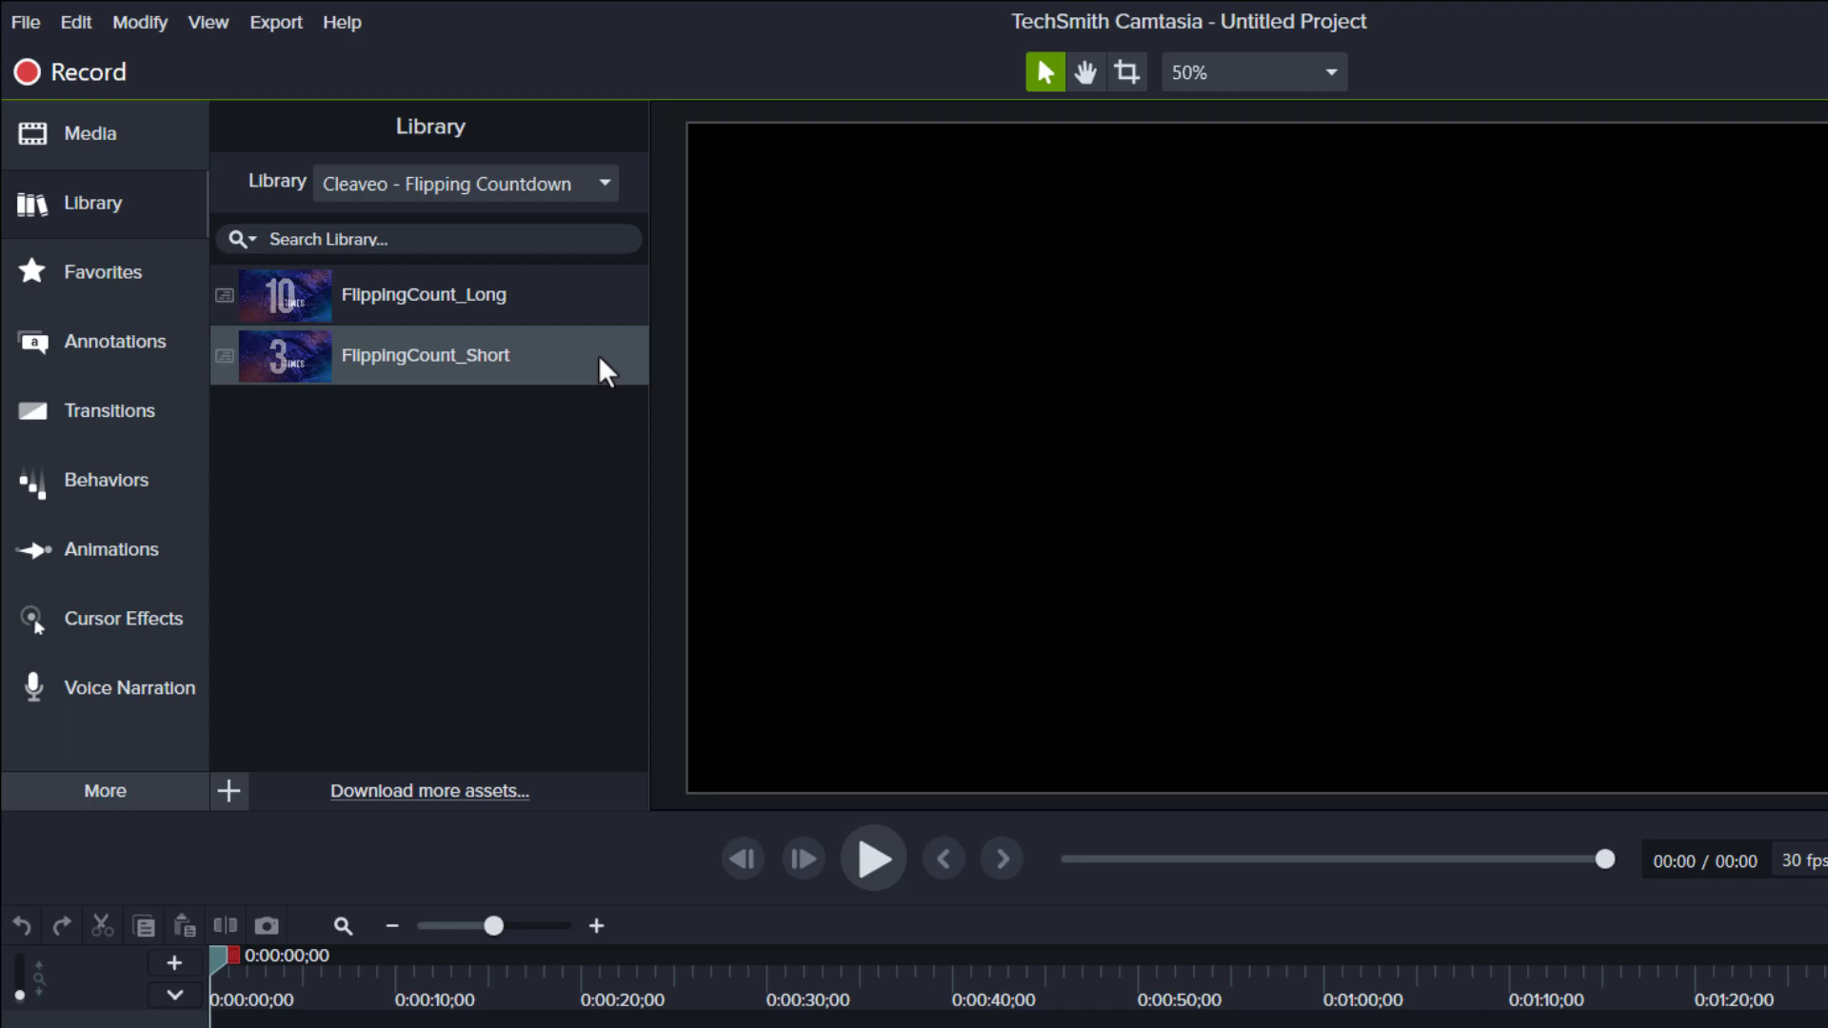
click(425, 296)
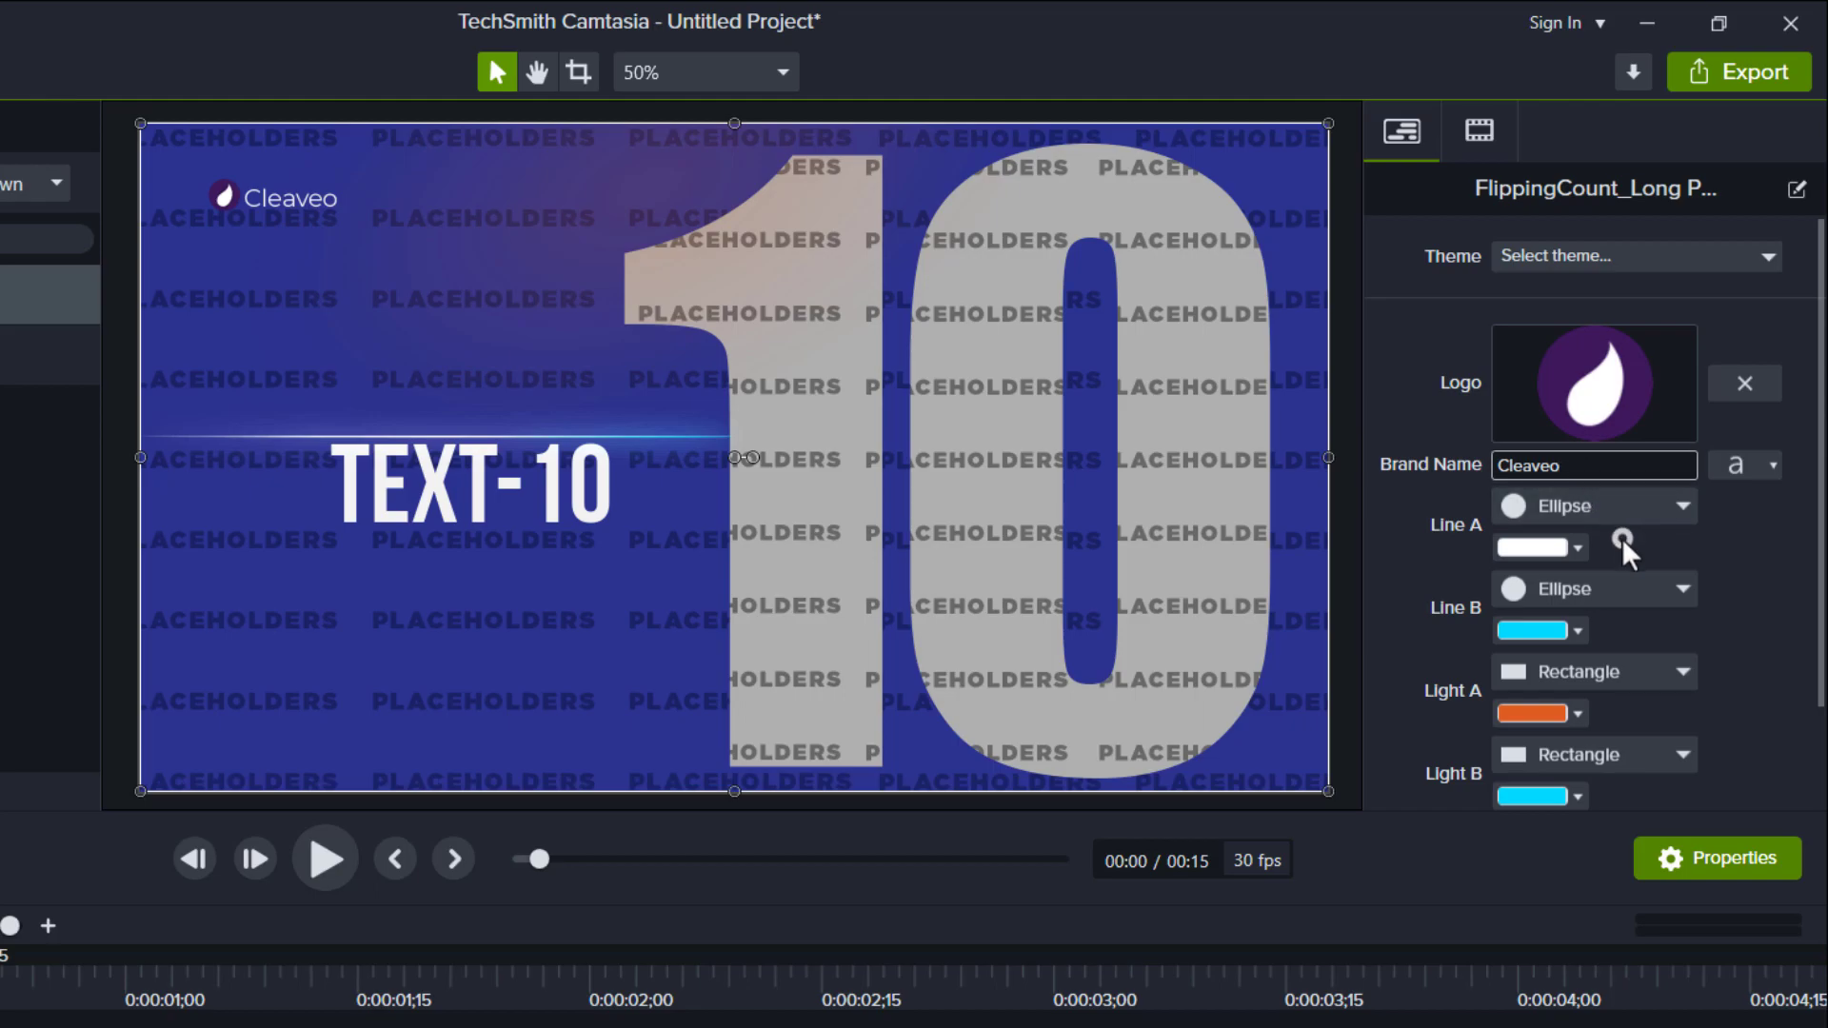
Step: Recolor Line A pink, Line B and Light B blue, and the background dark navy
click(1574, 546)
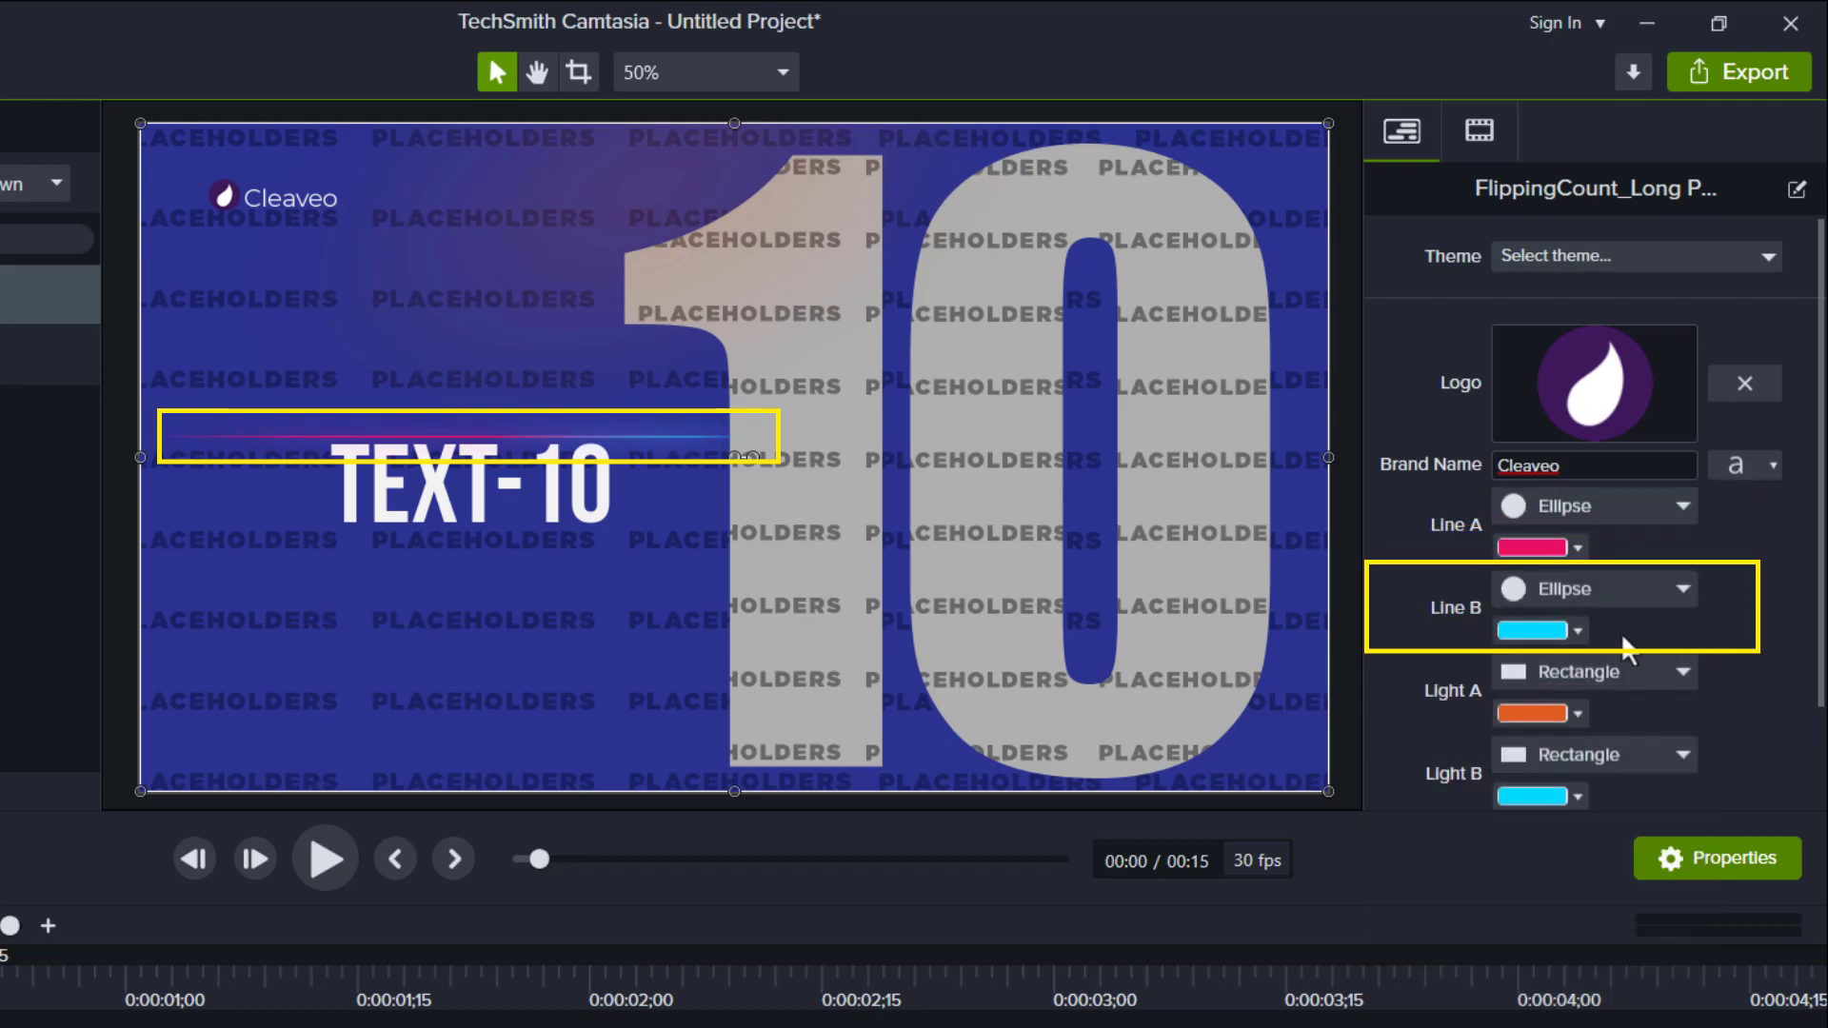
click(1531, 629)
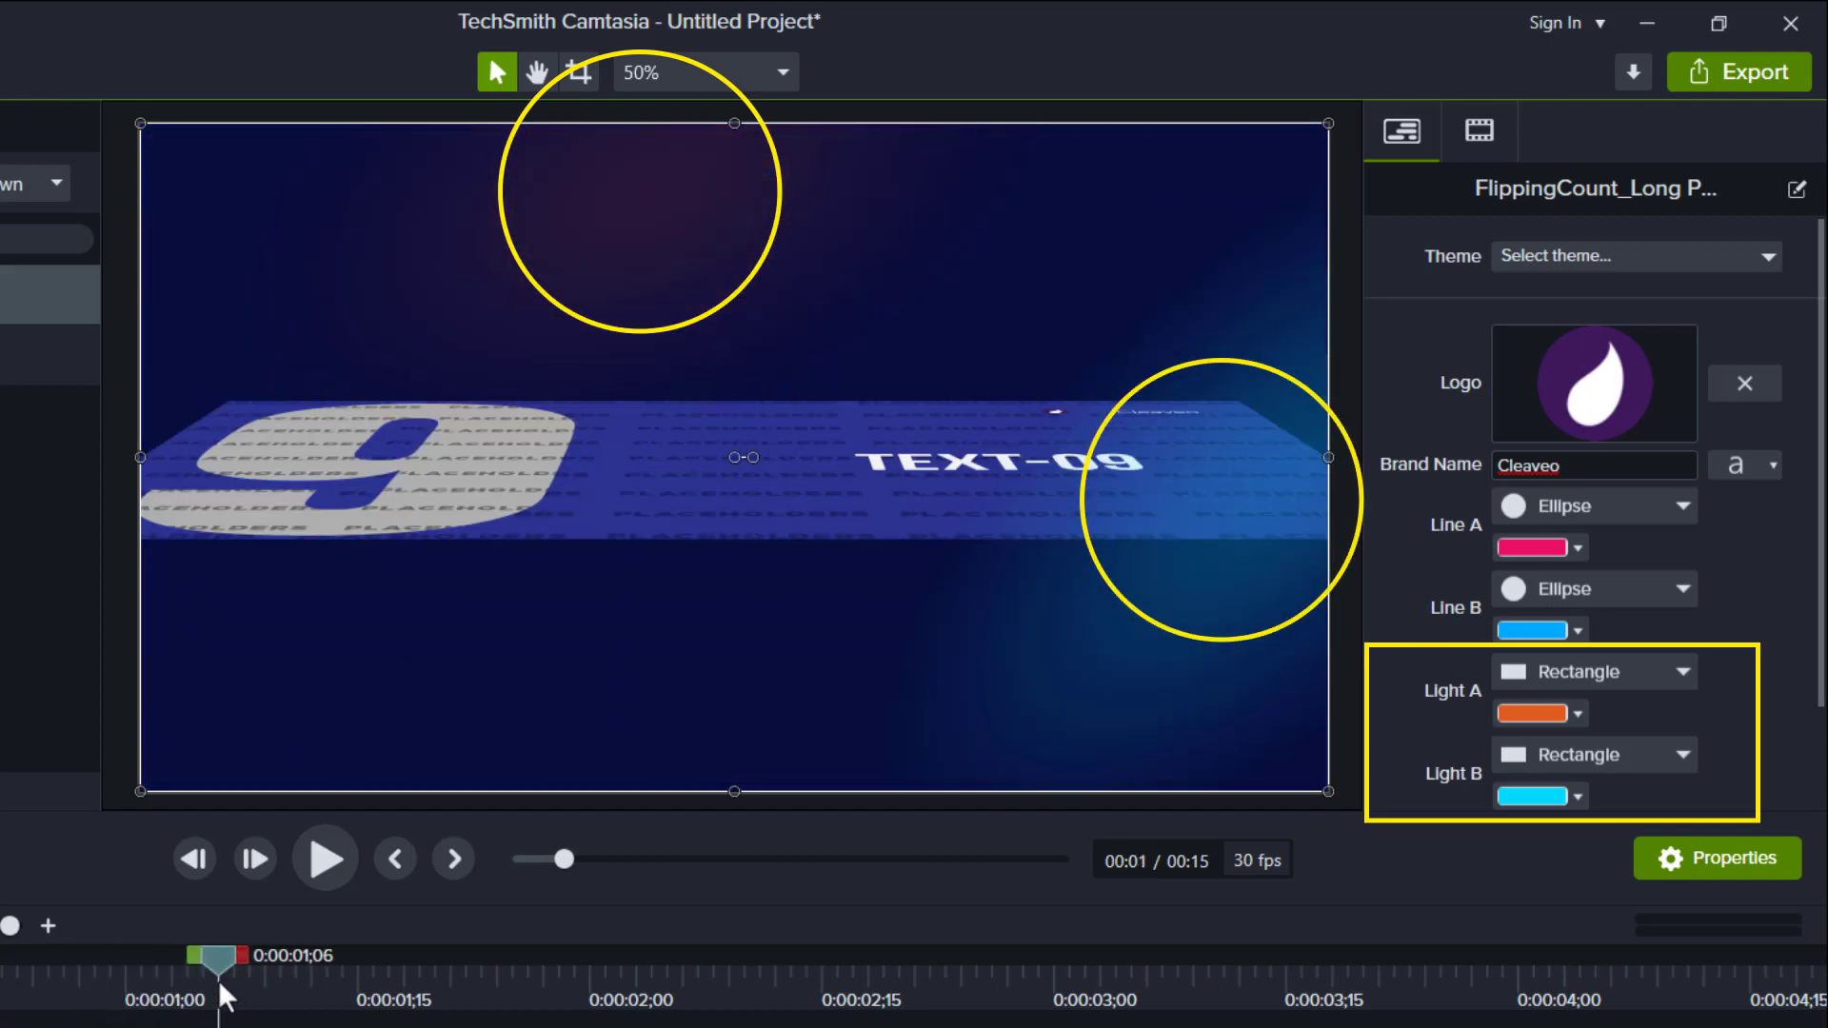
scroll(down, 3)
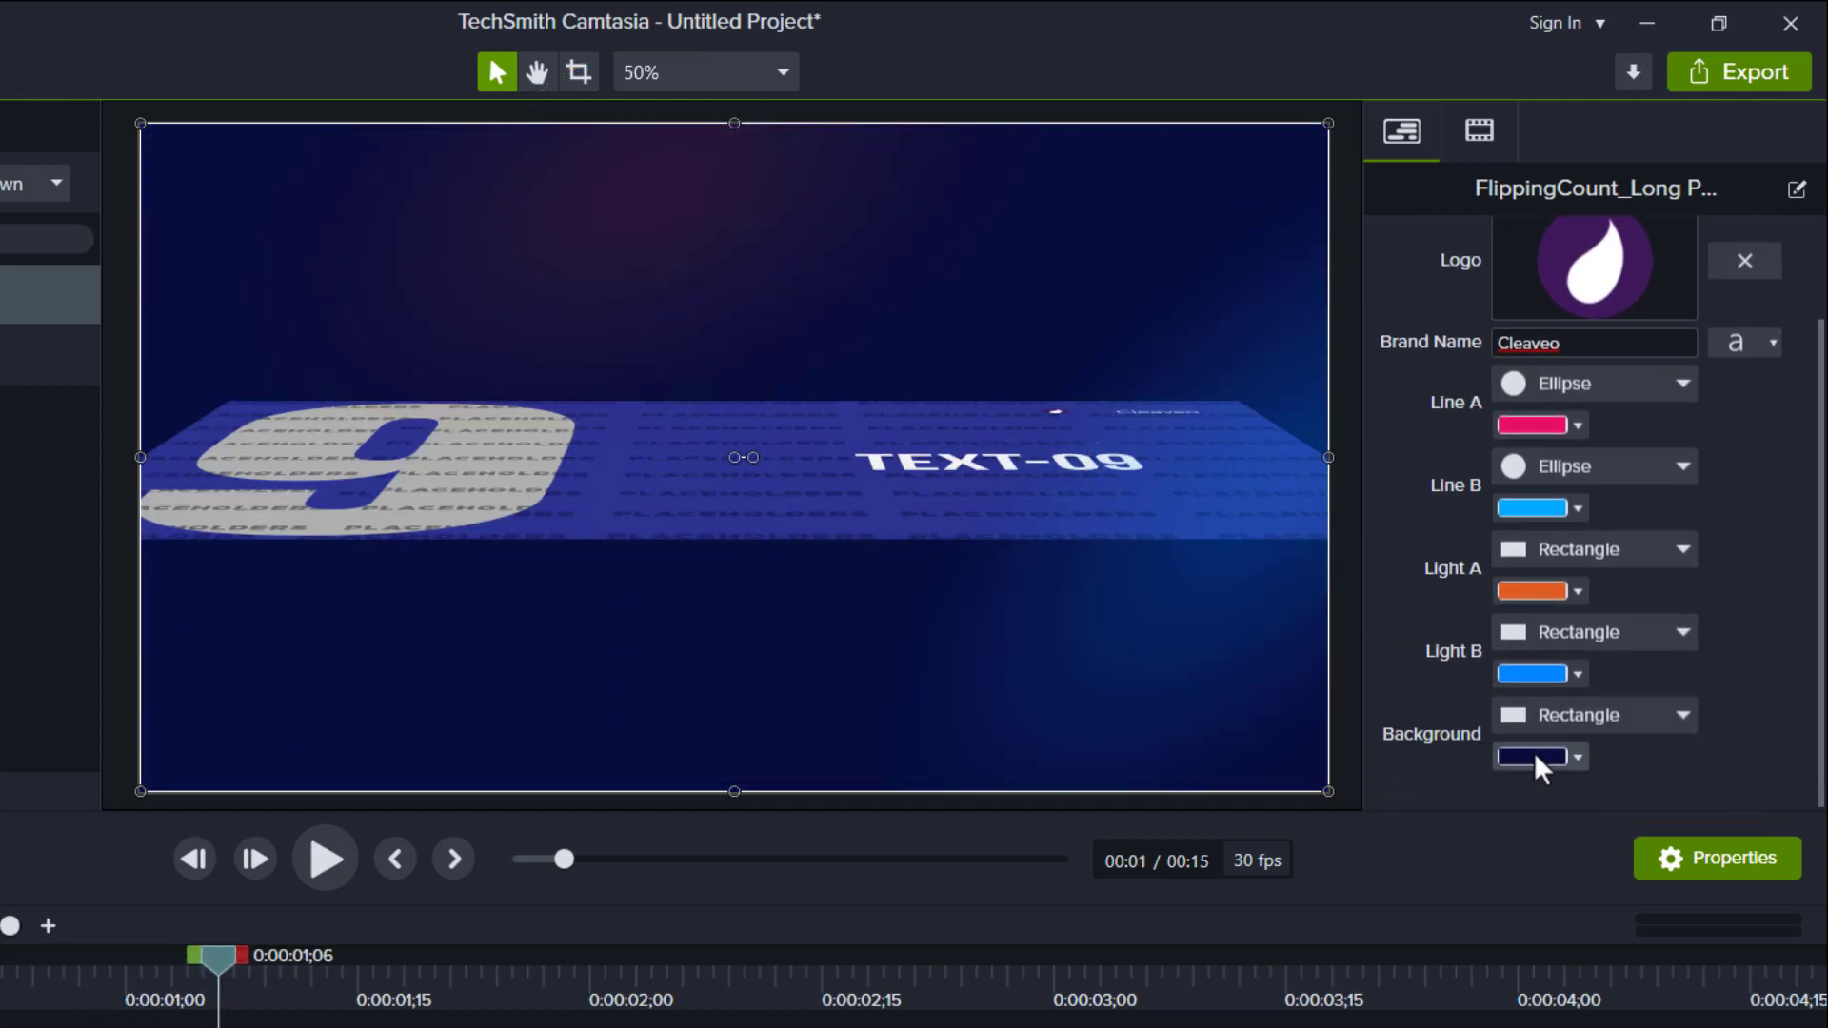
click(1531, 755)
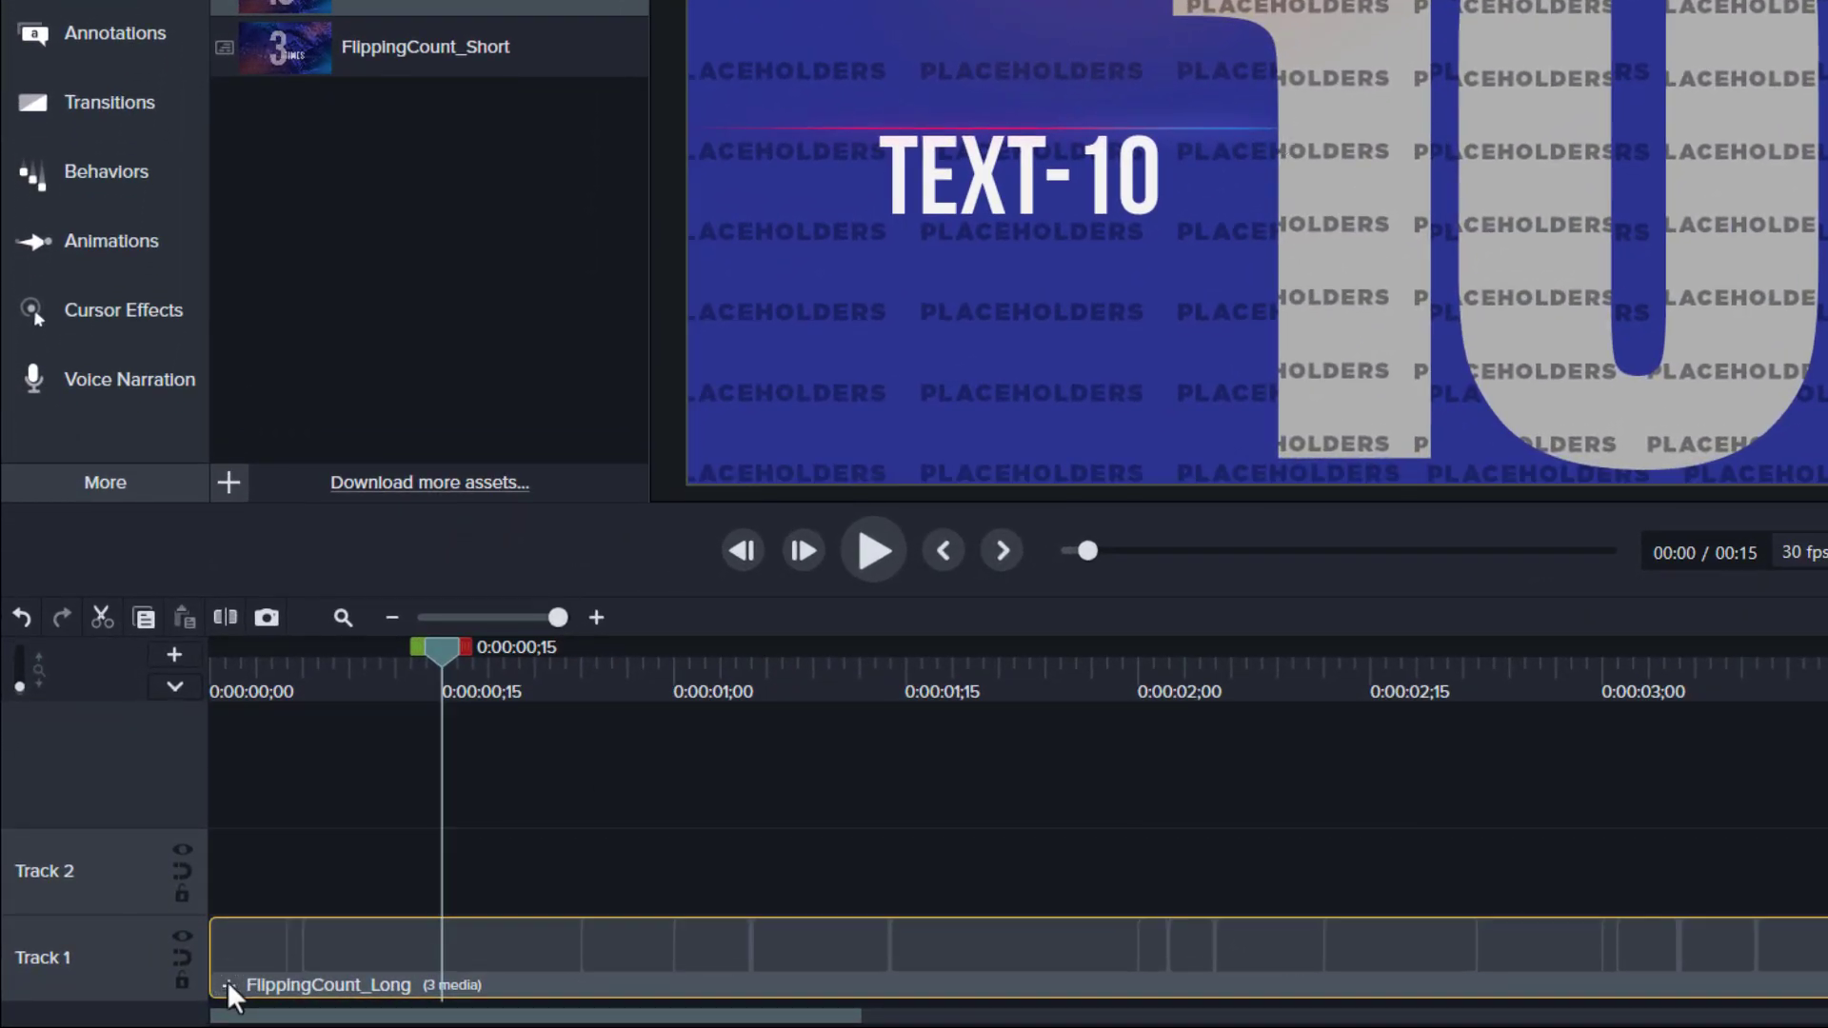
Step: Drill into Slides-Composition to Slide-01 and replace its placeholder with a blue glass building photo
click(230, 985)
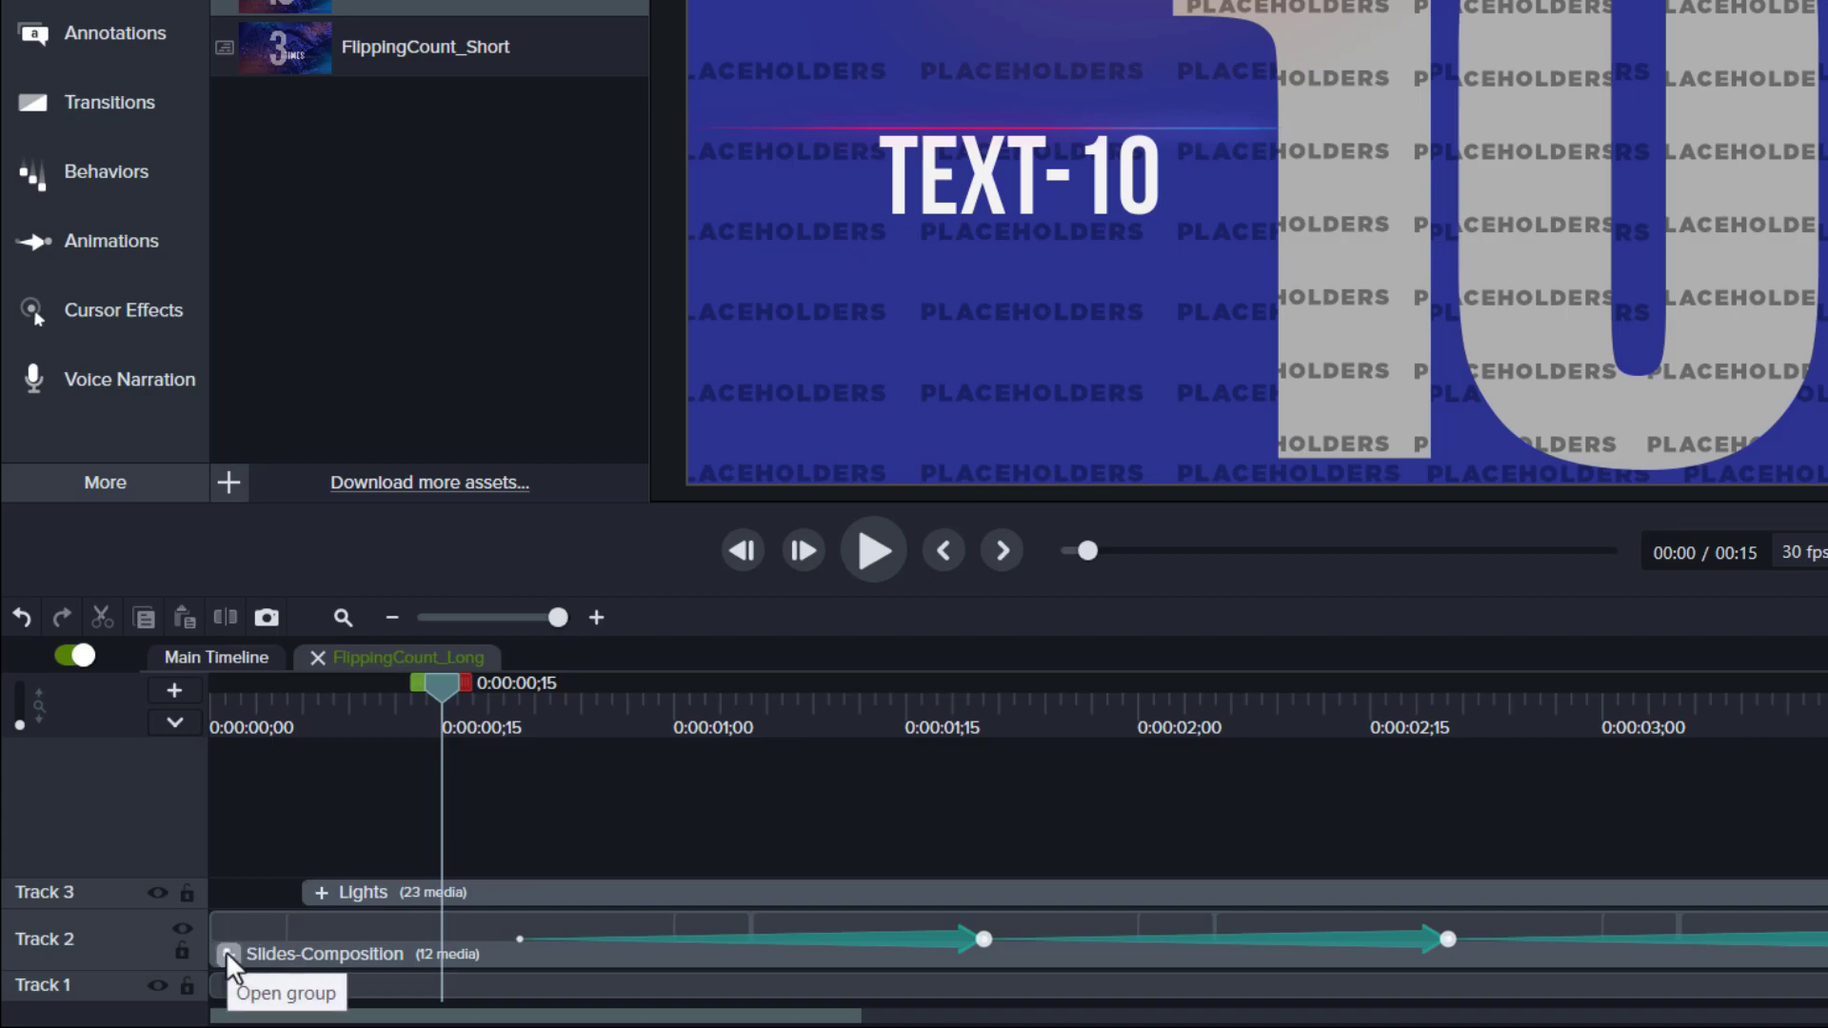
click(229, 954)
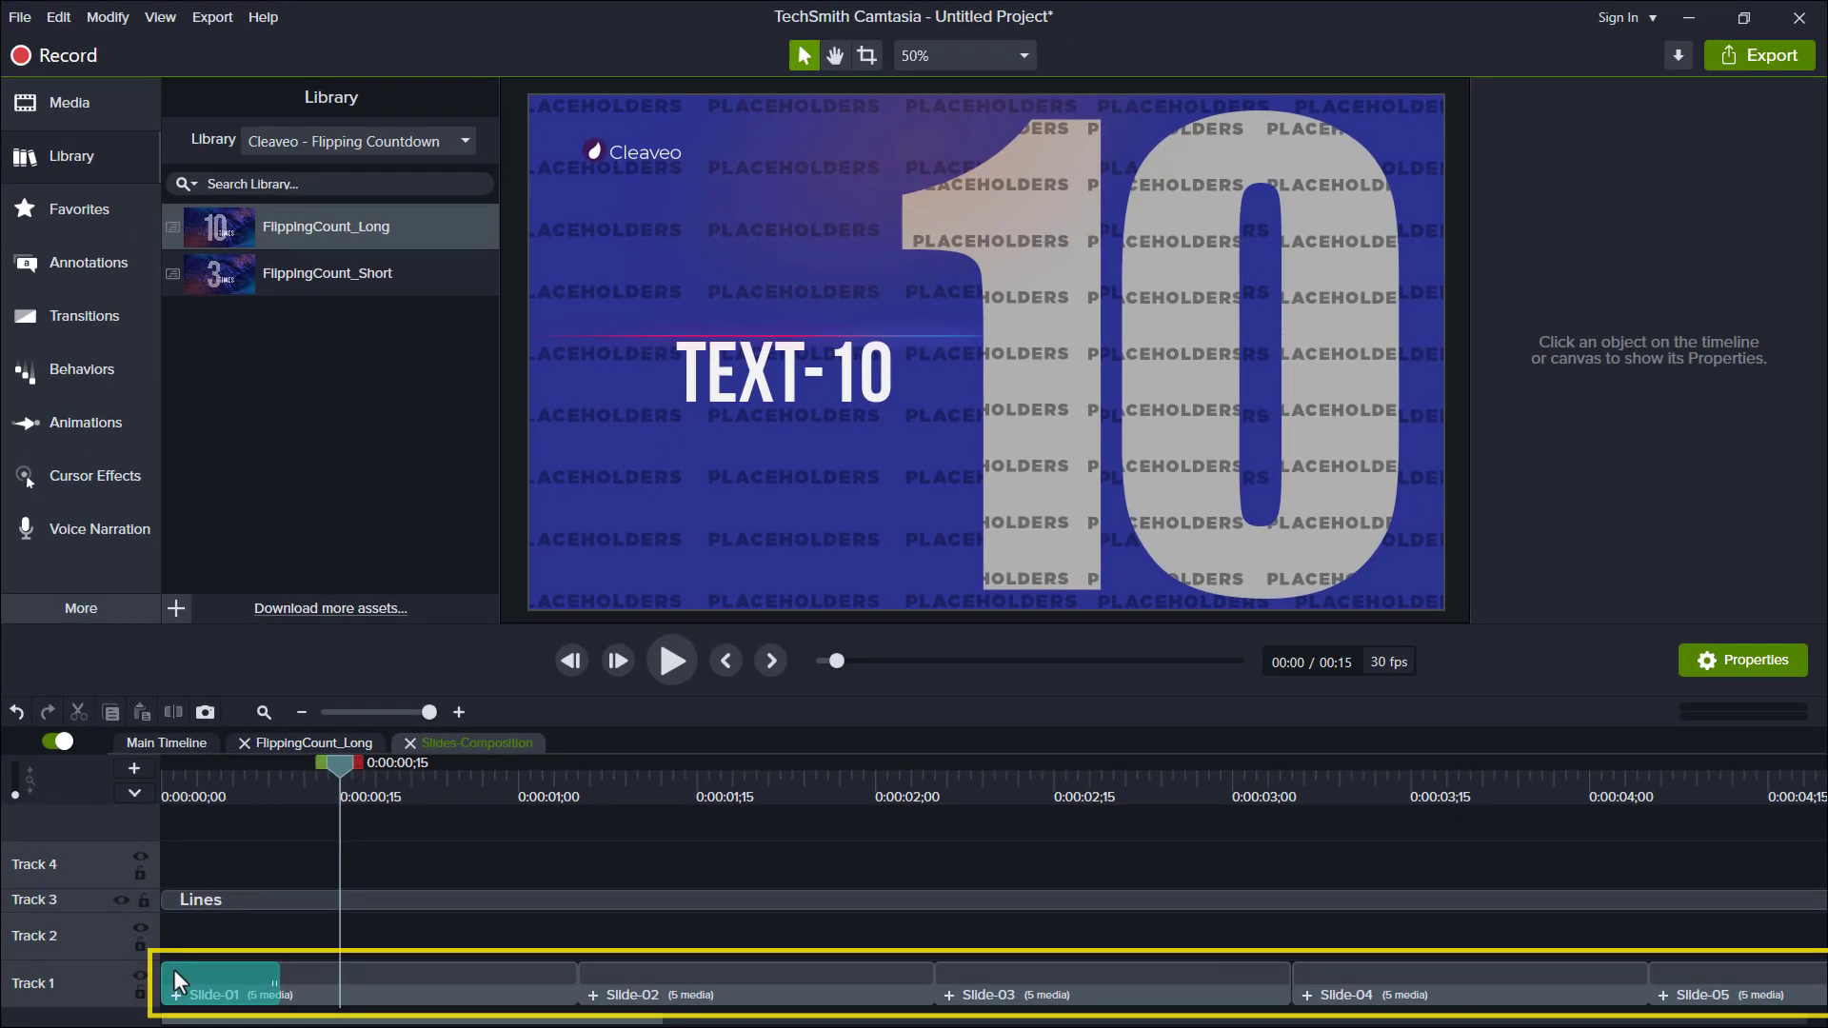
click(783, 370)
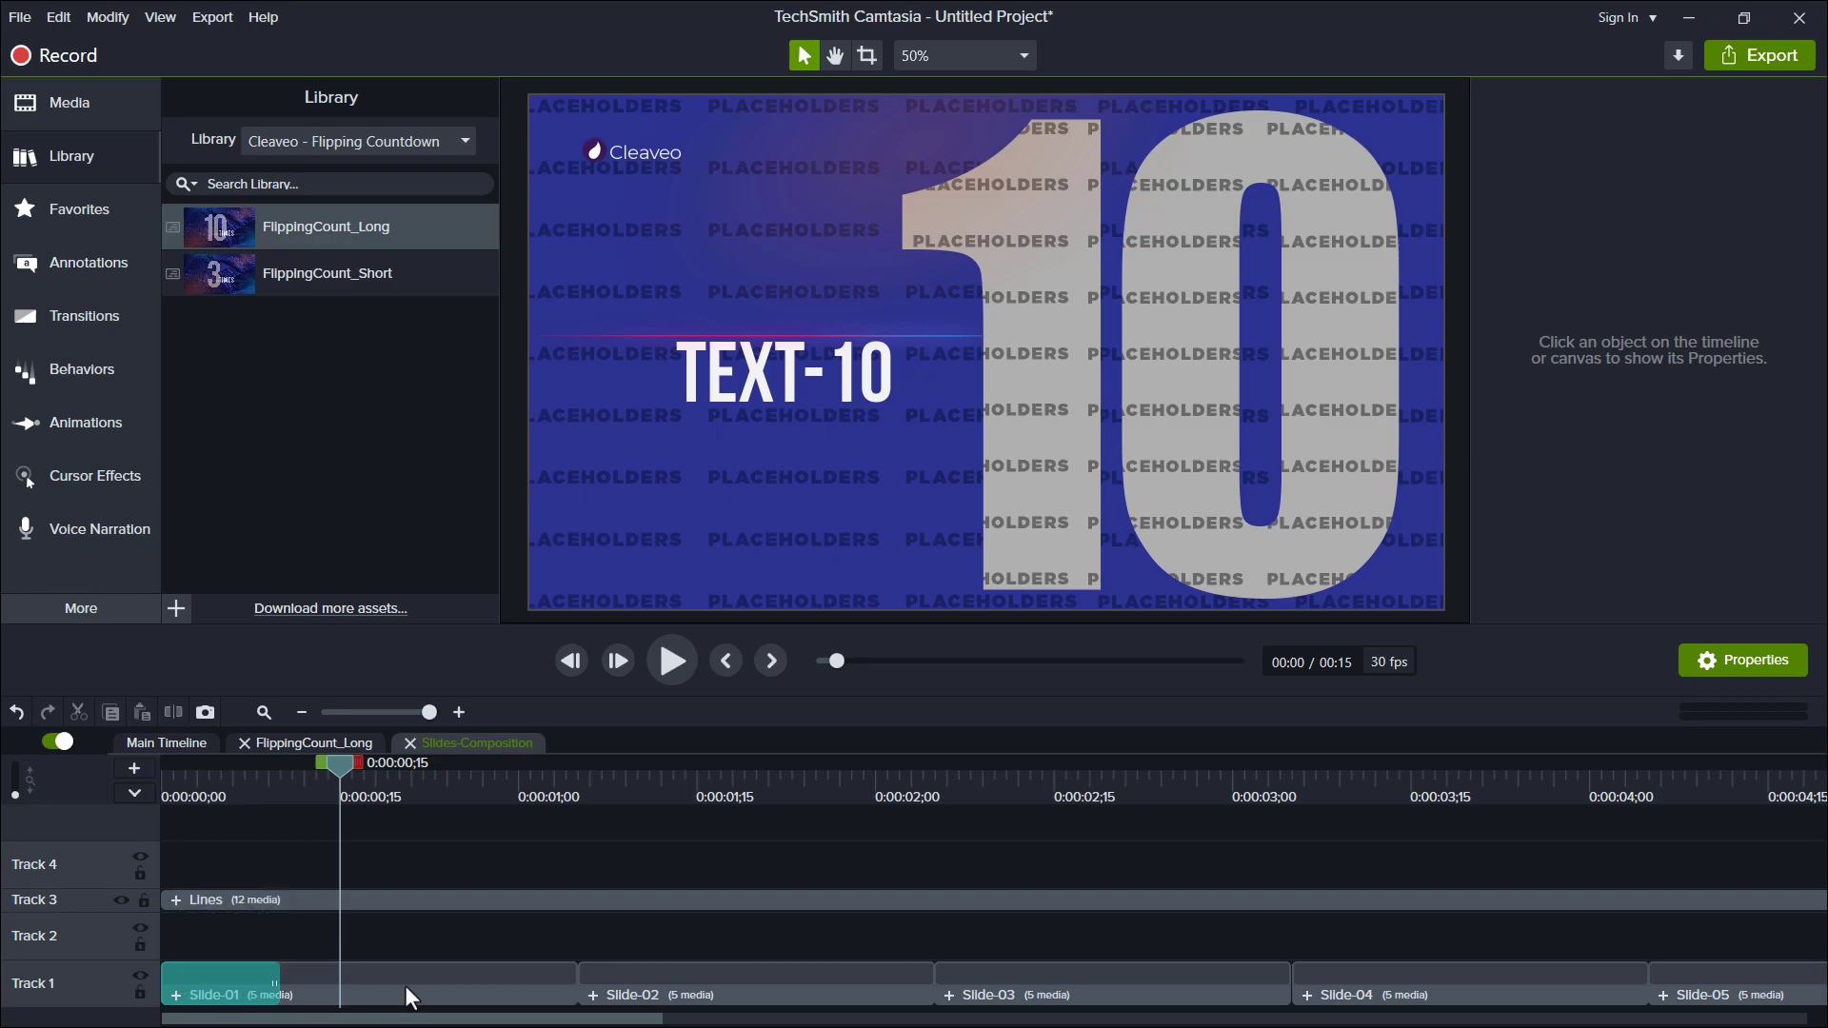
click(222, 994)
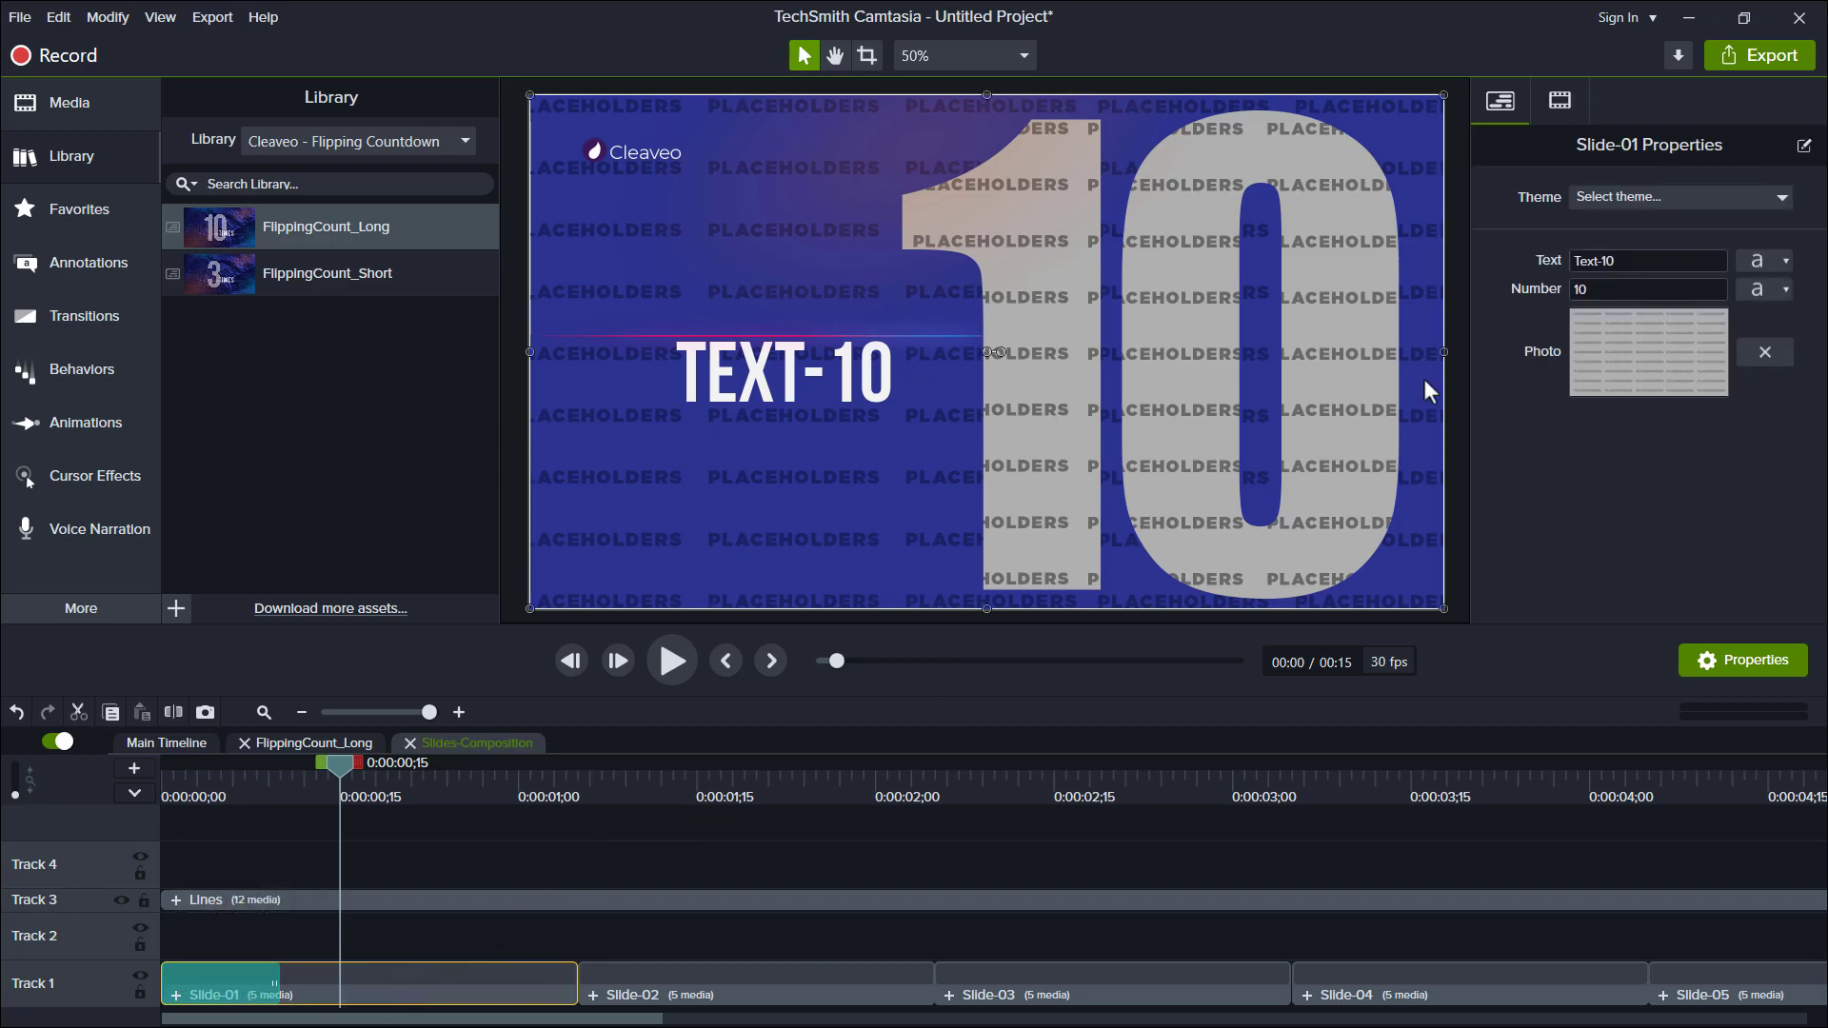
mouse_move(1632, 367)
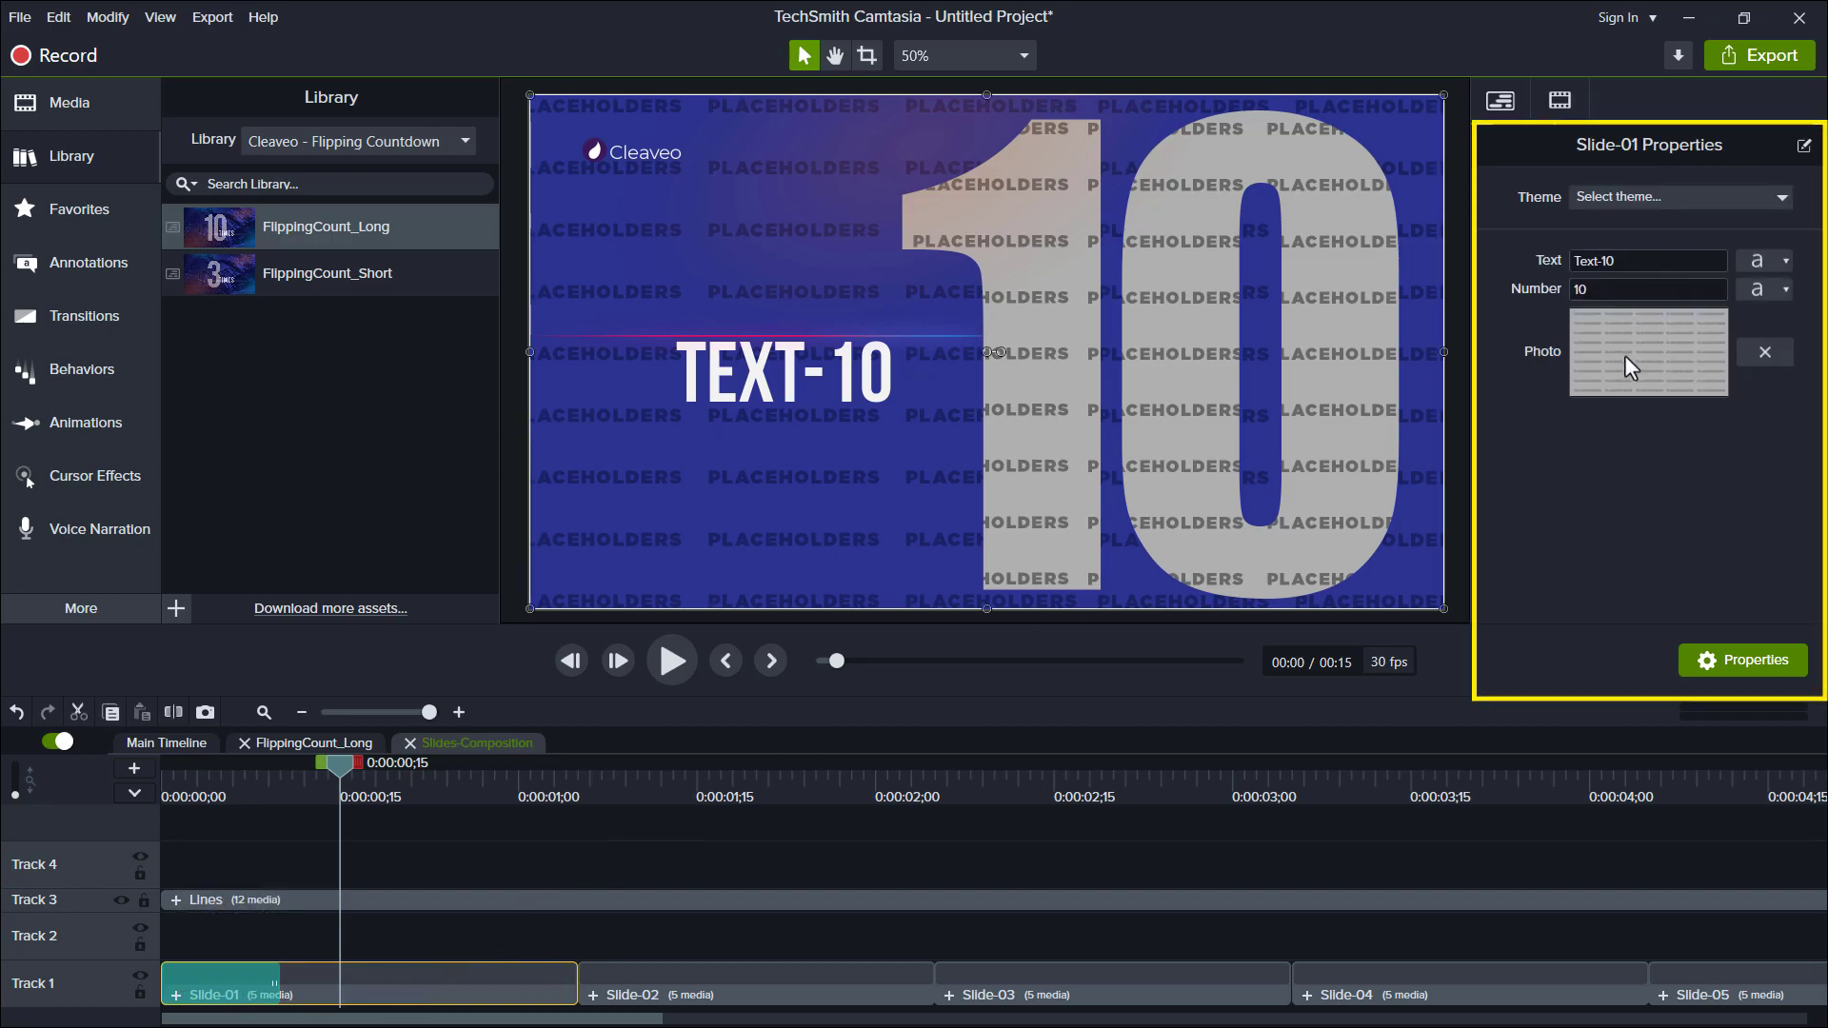
click(1647, 352)
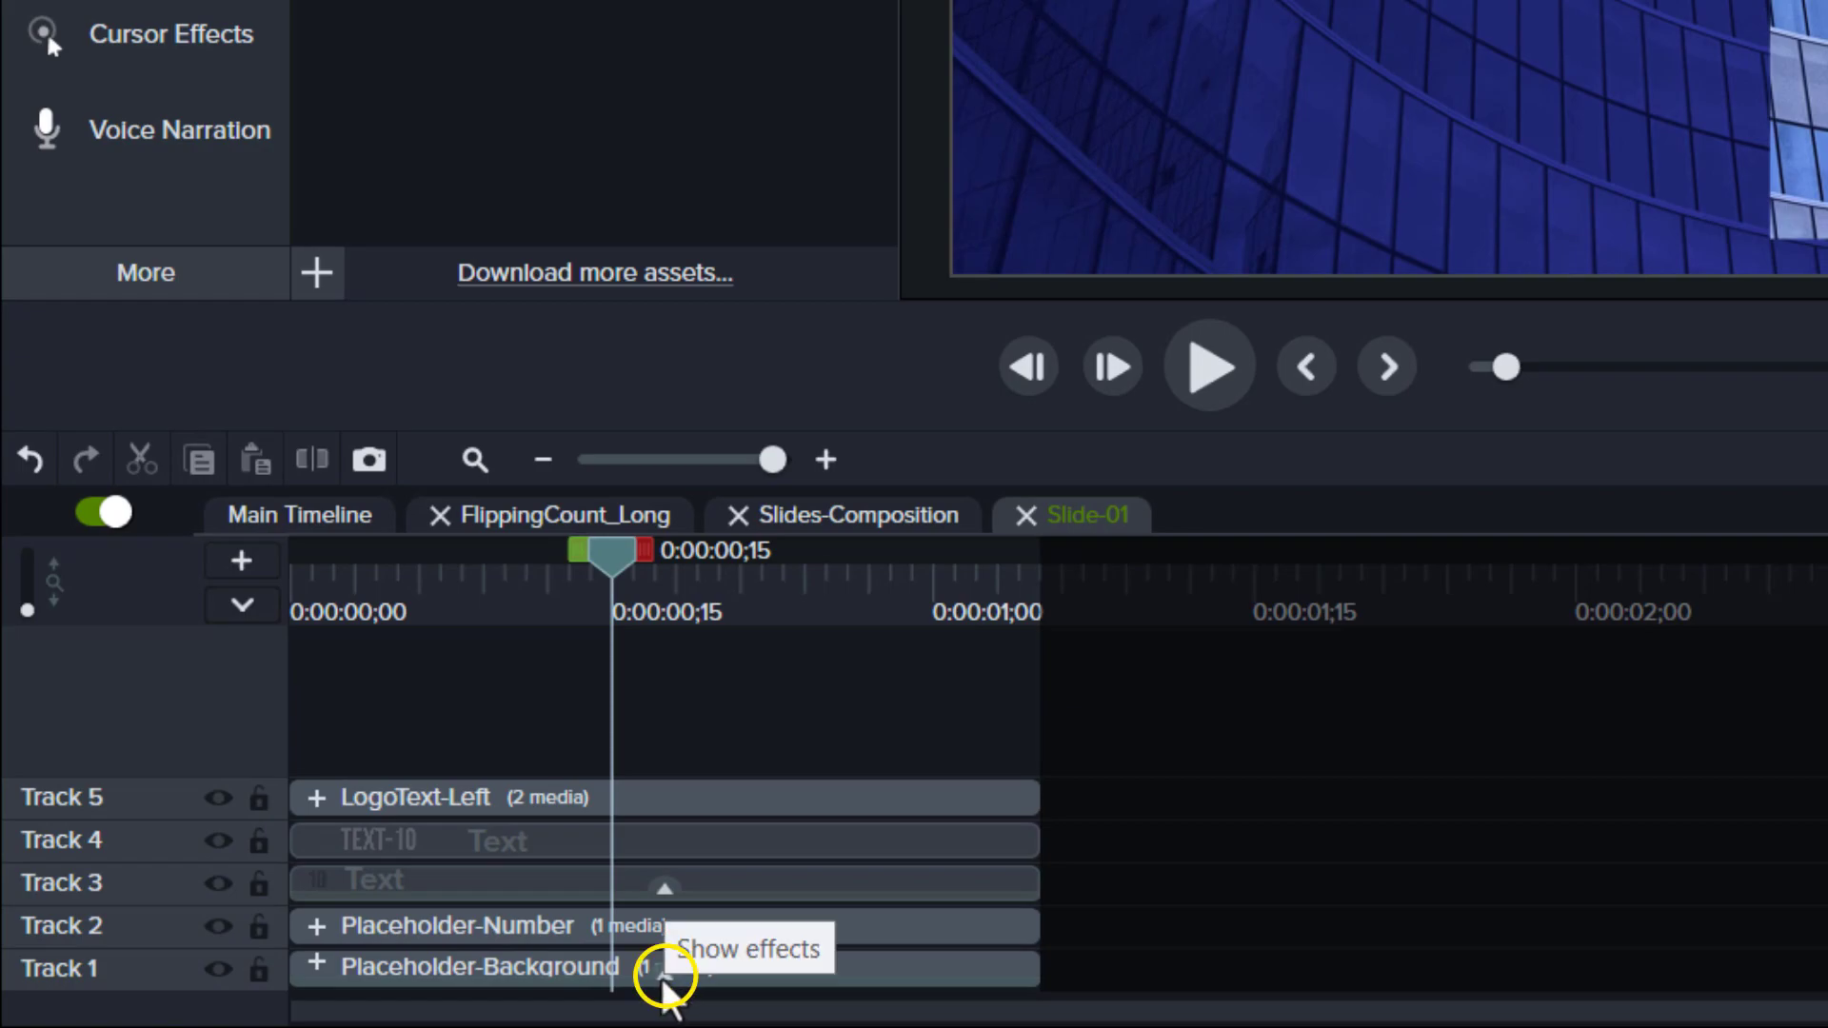
Step: Give Slide-01's background a purple Color Tint, copy the effect, and open Slide-02
click(664, 973)
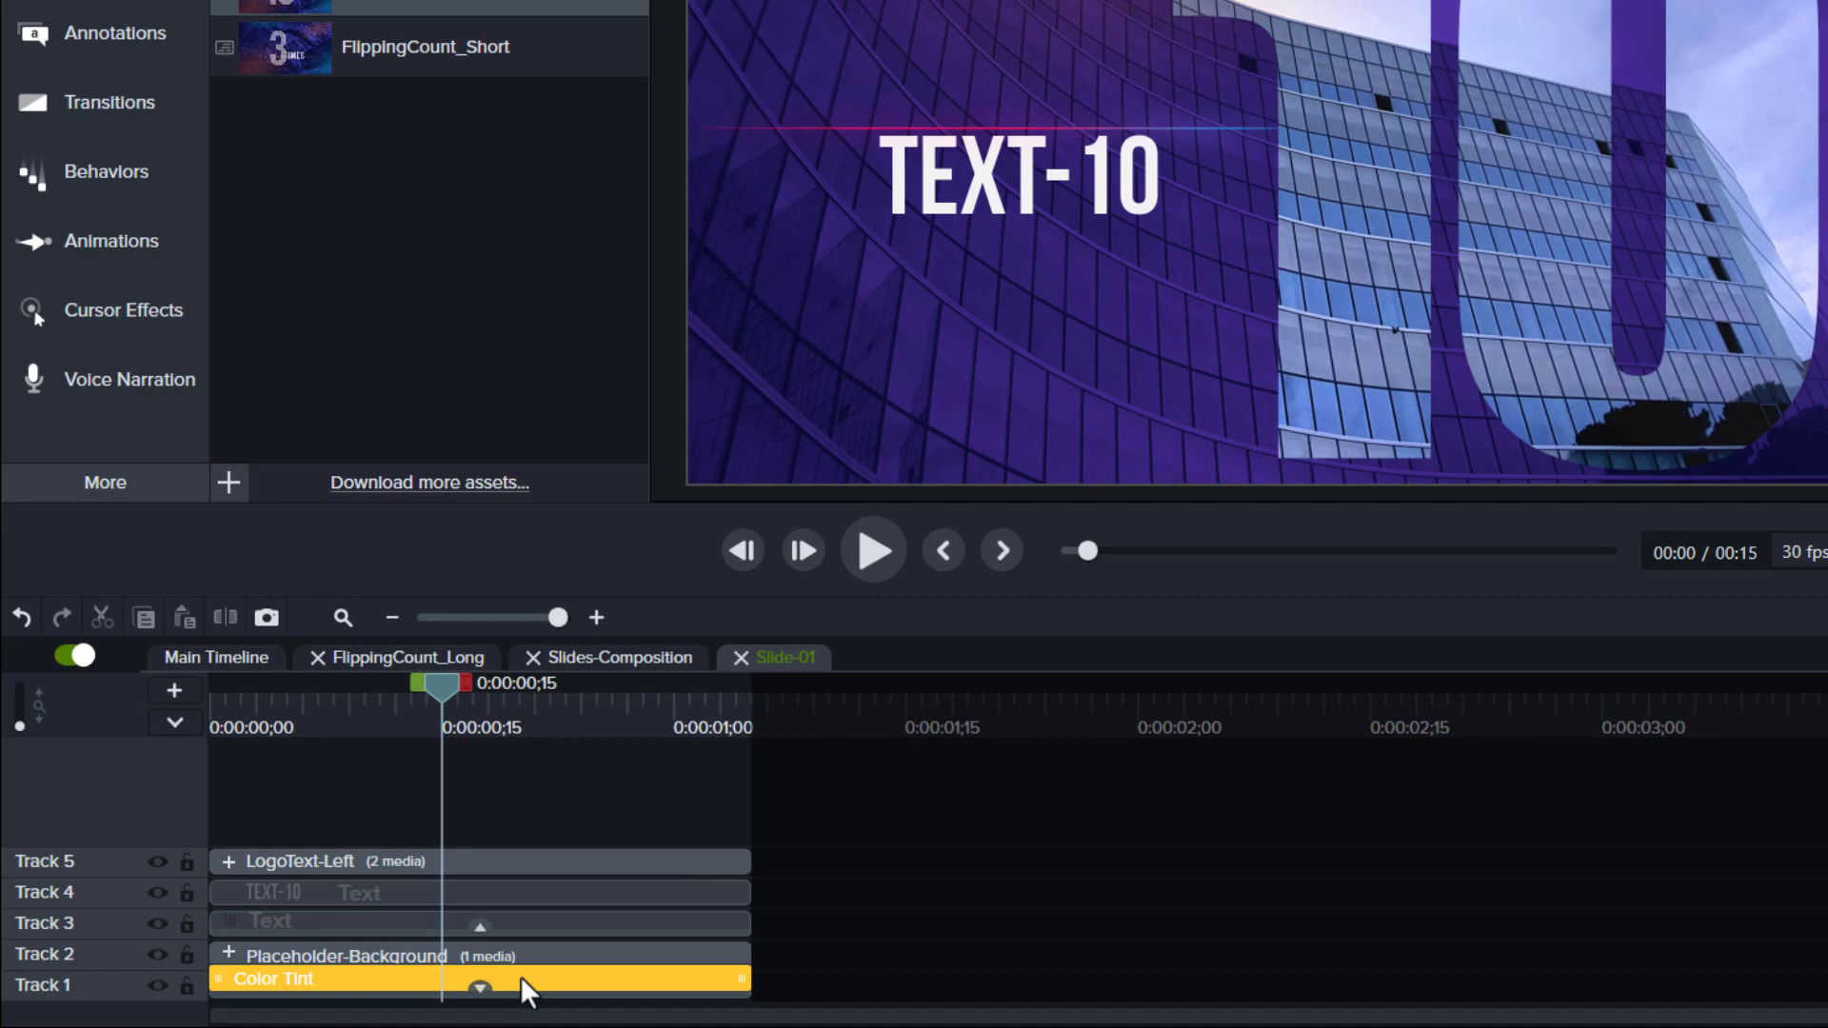
right_click(519, 991)
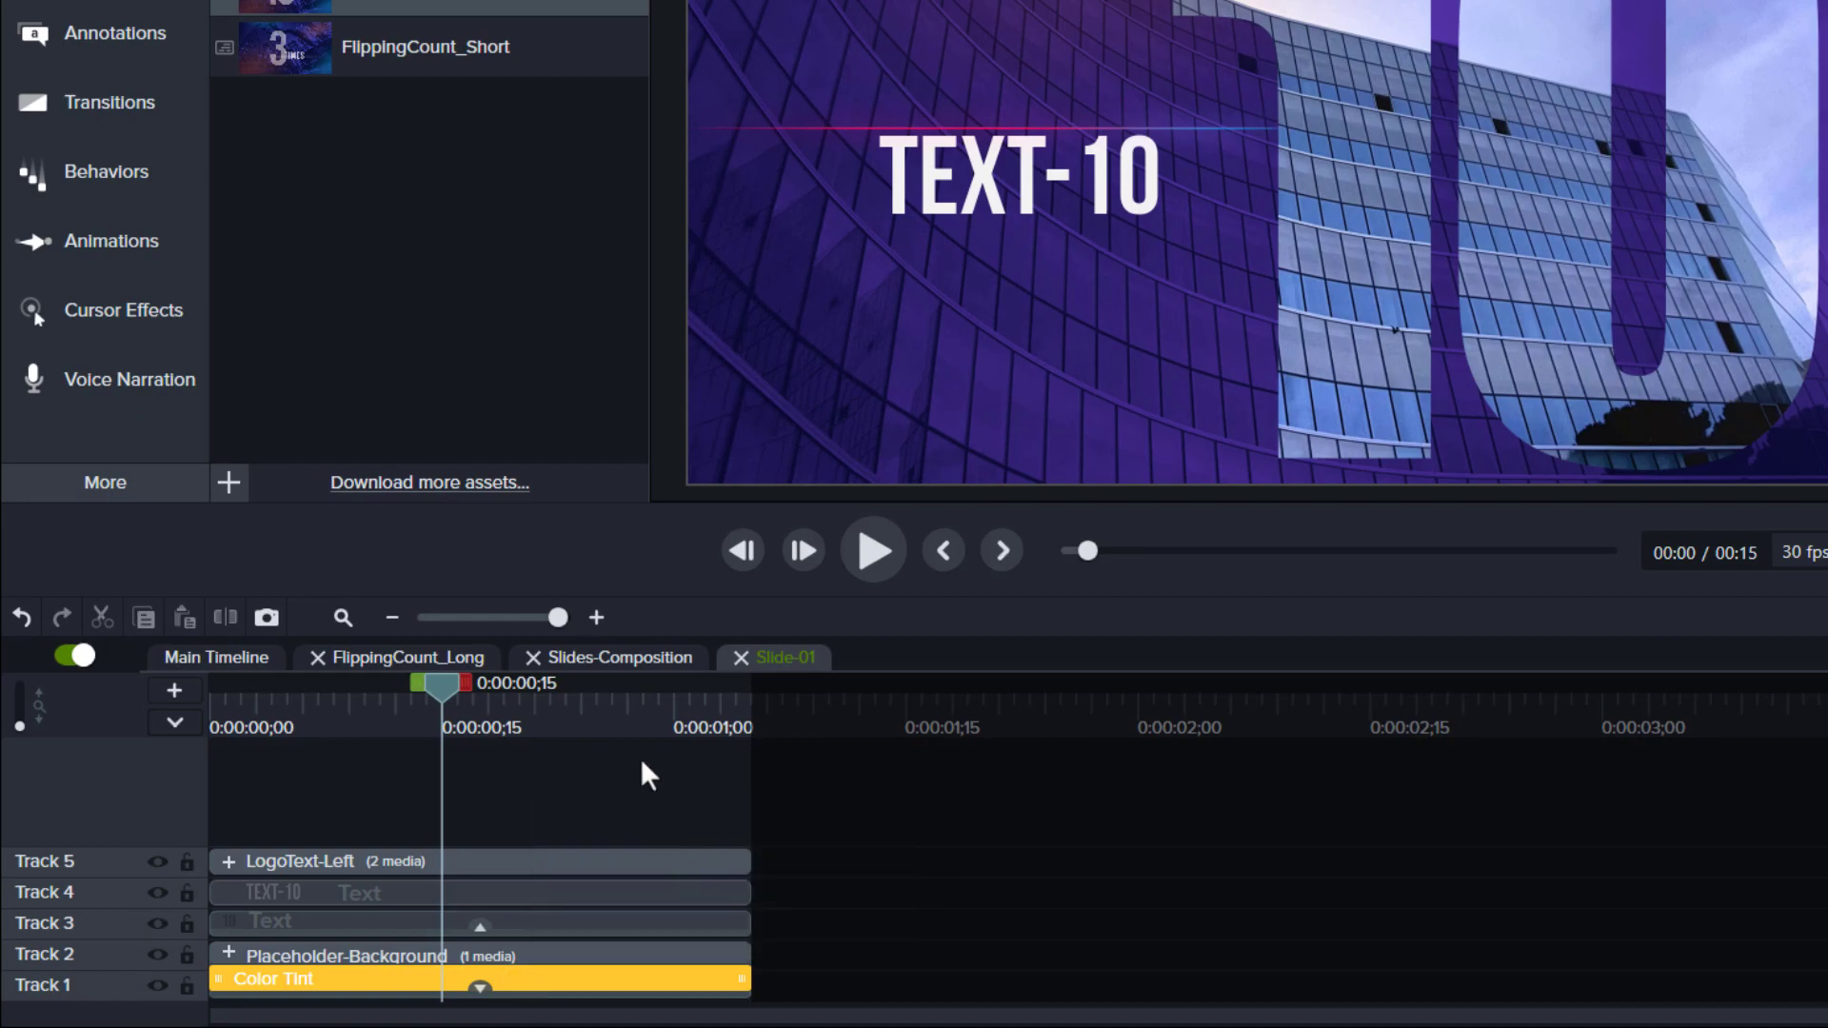
click(618, 656)
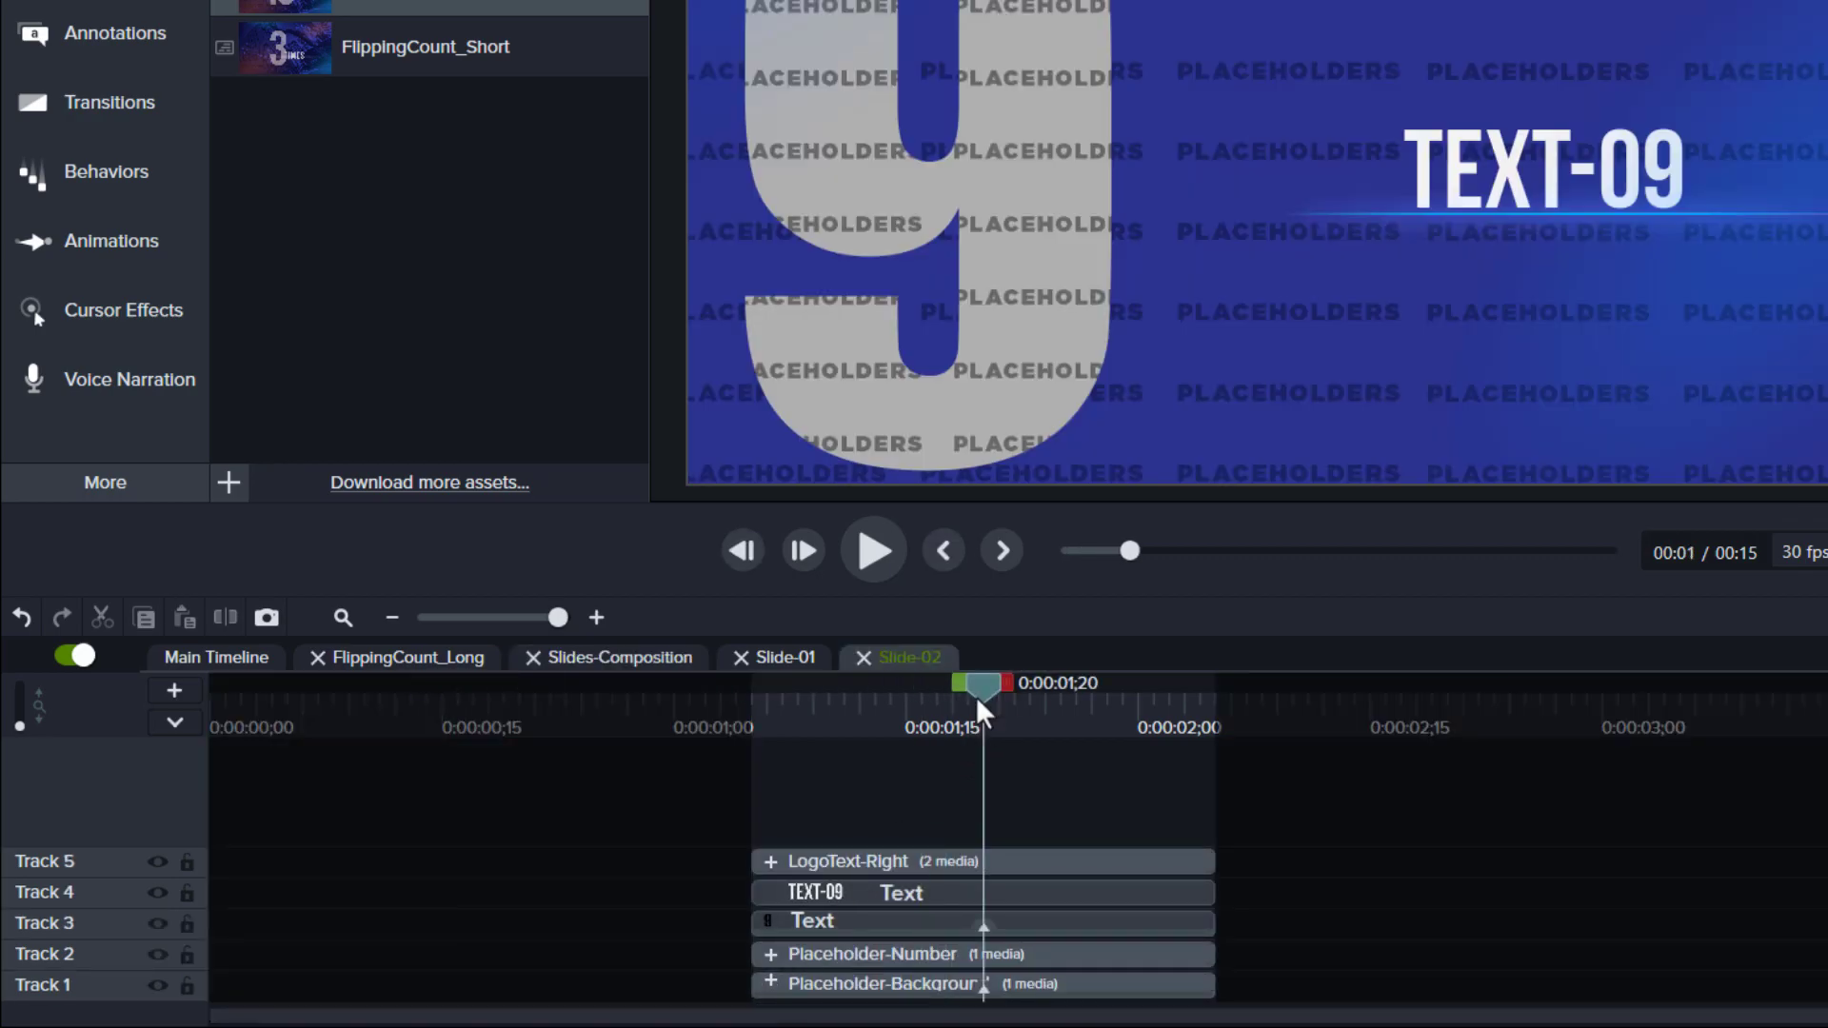
Step: Paste the purple tint onto Slide-02's background, then open Slide-03's background actions
right_click(982, 984)
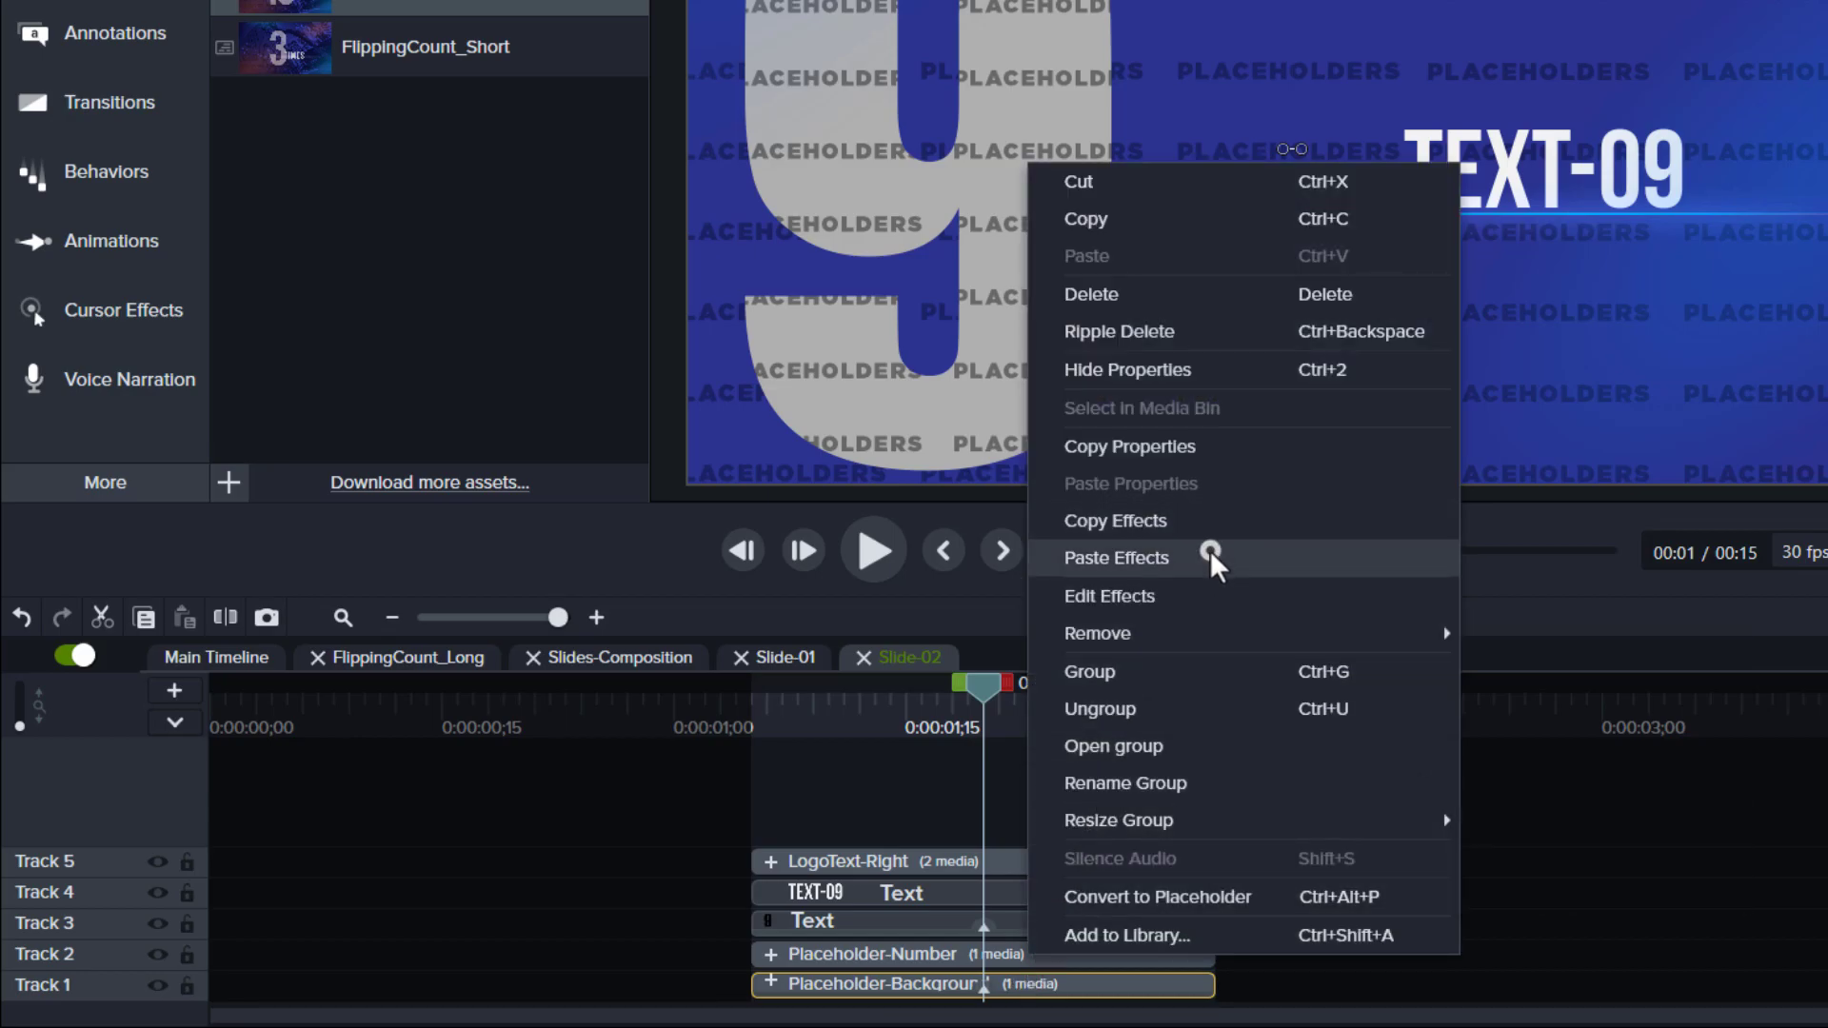
click(1116, 557)
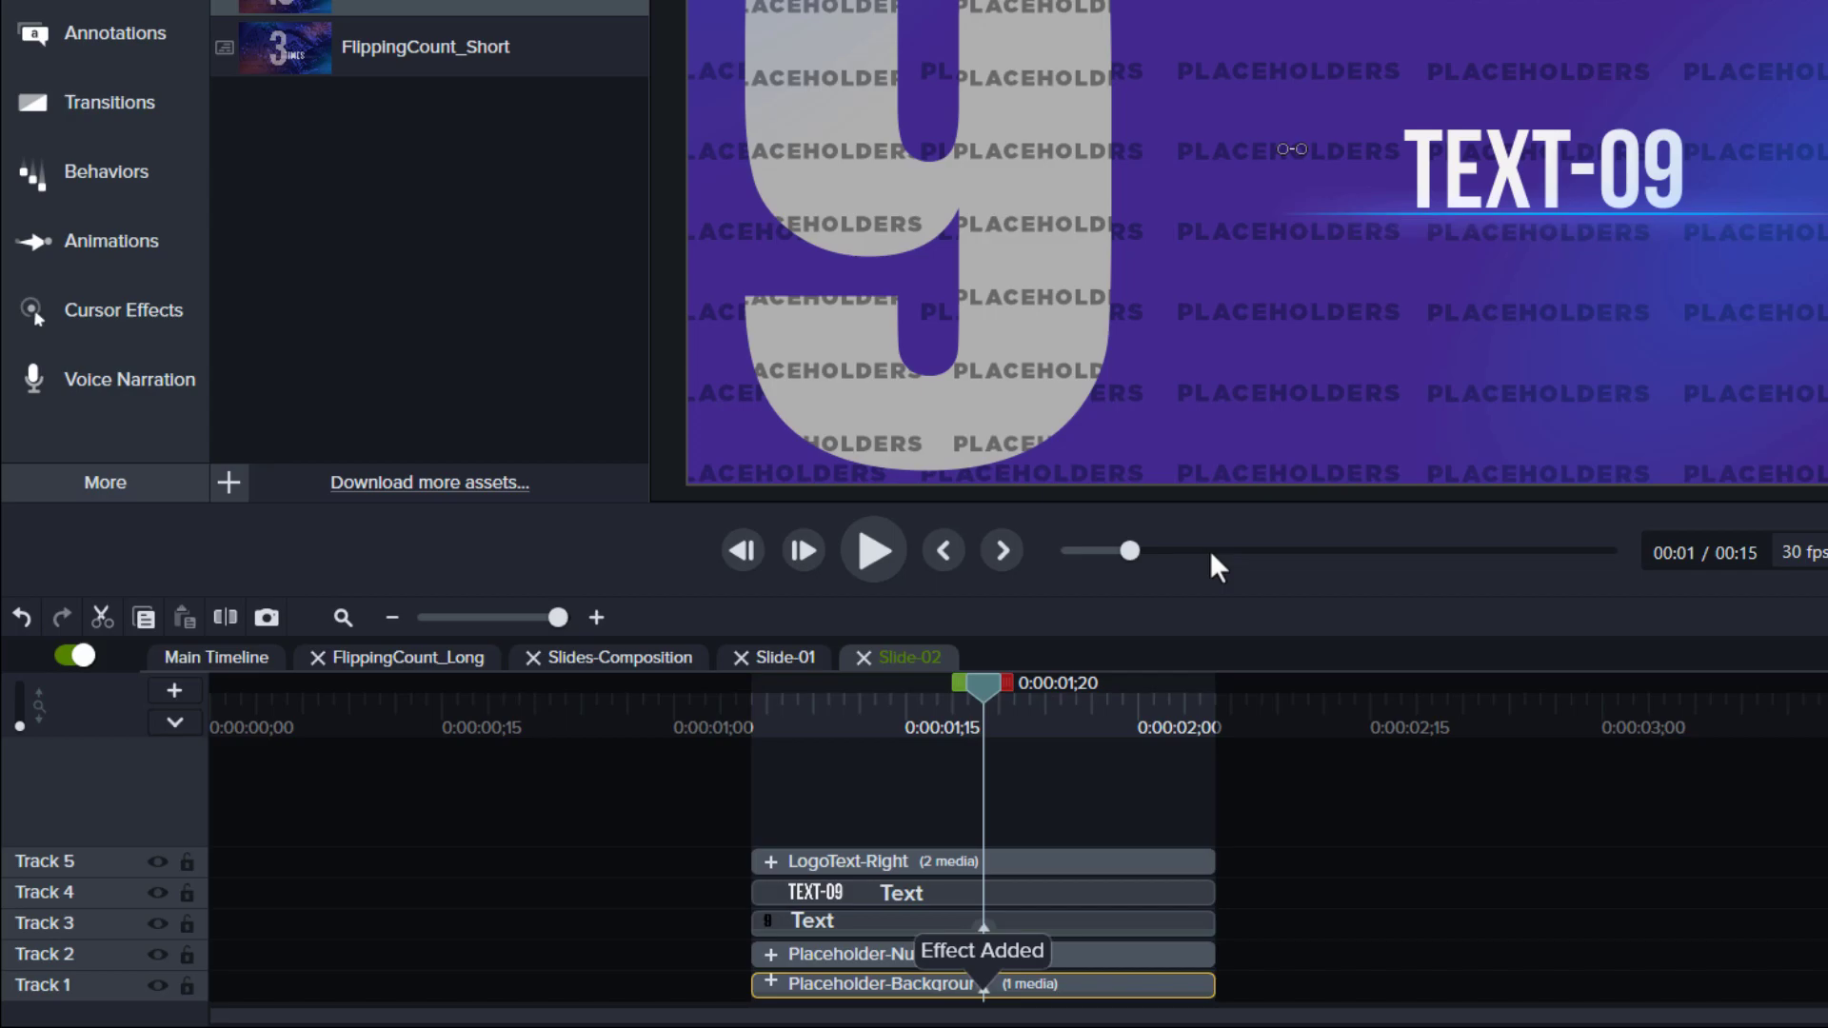
click(619, 656)
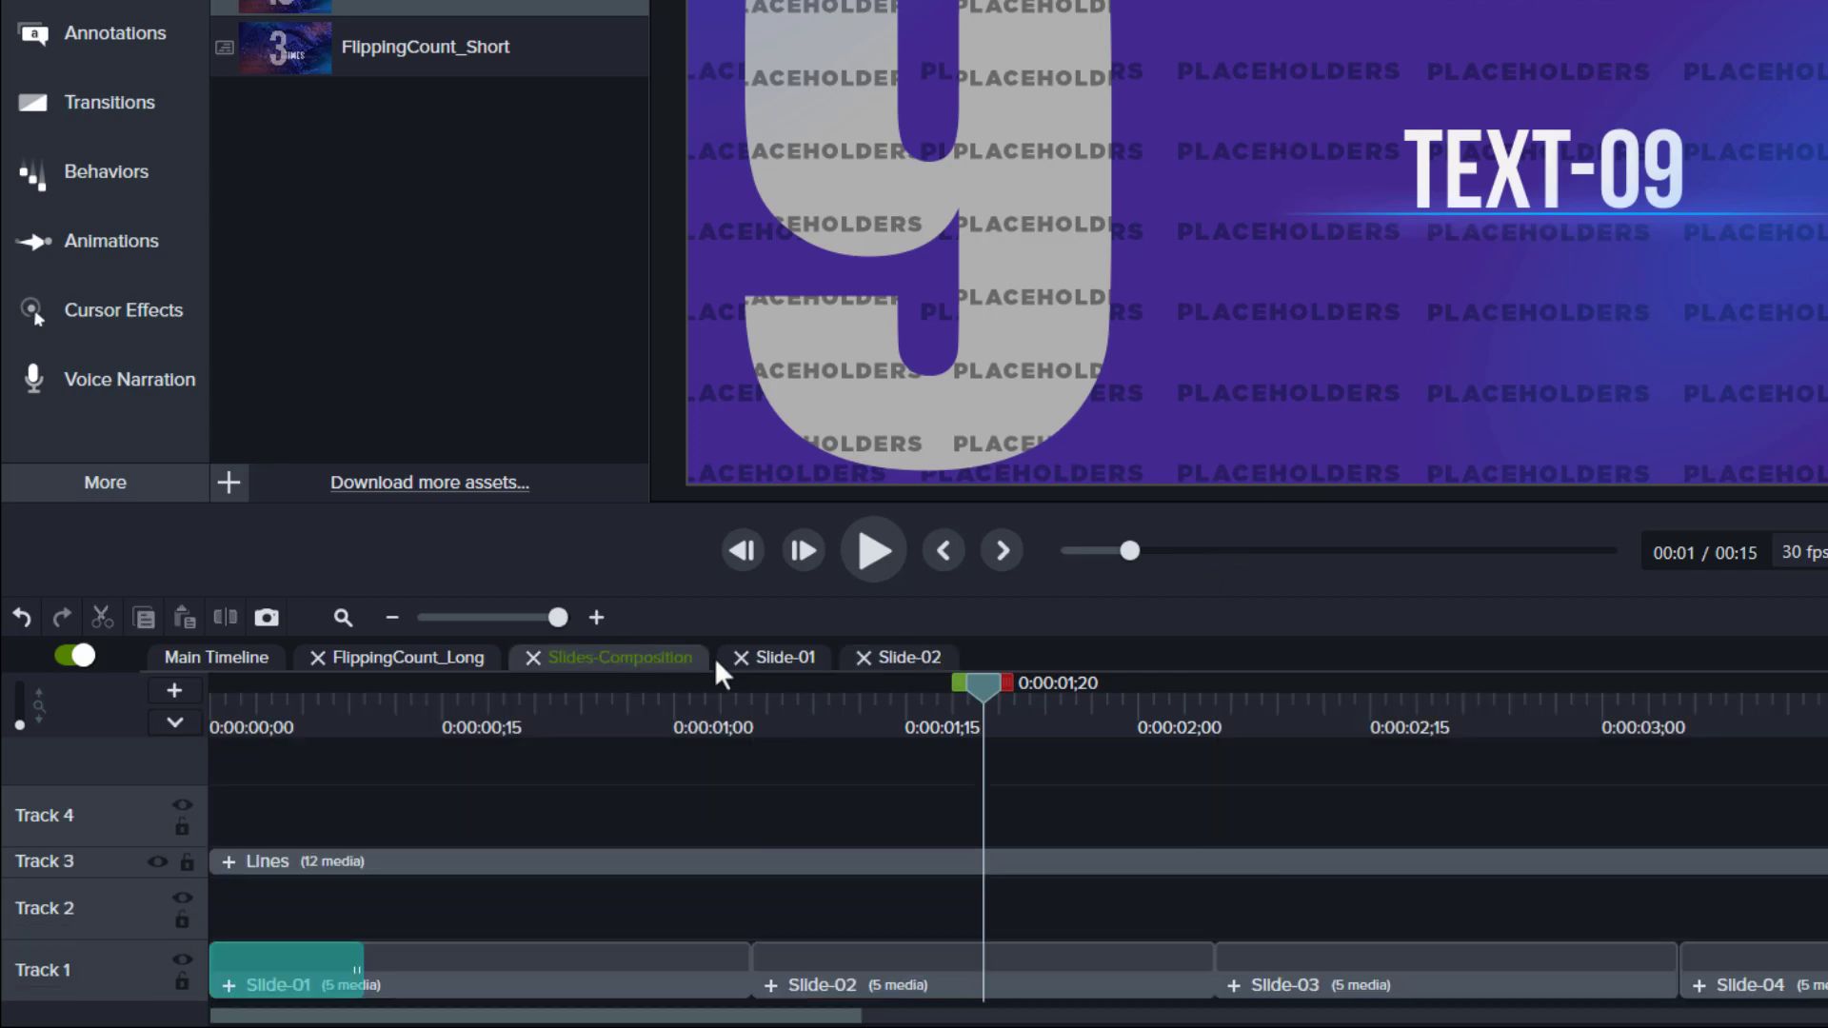
click(1024, 656)
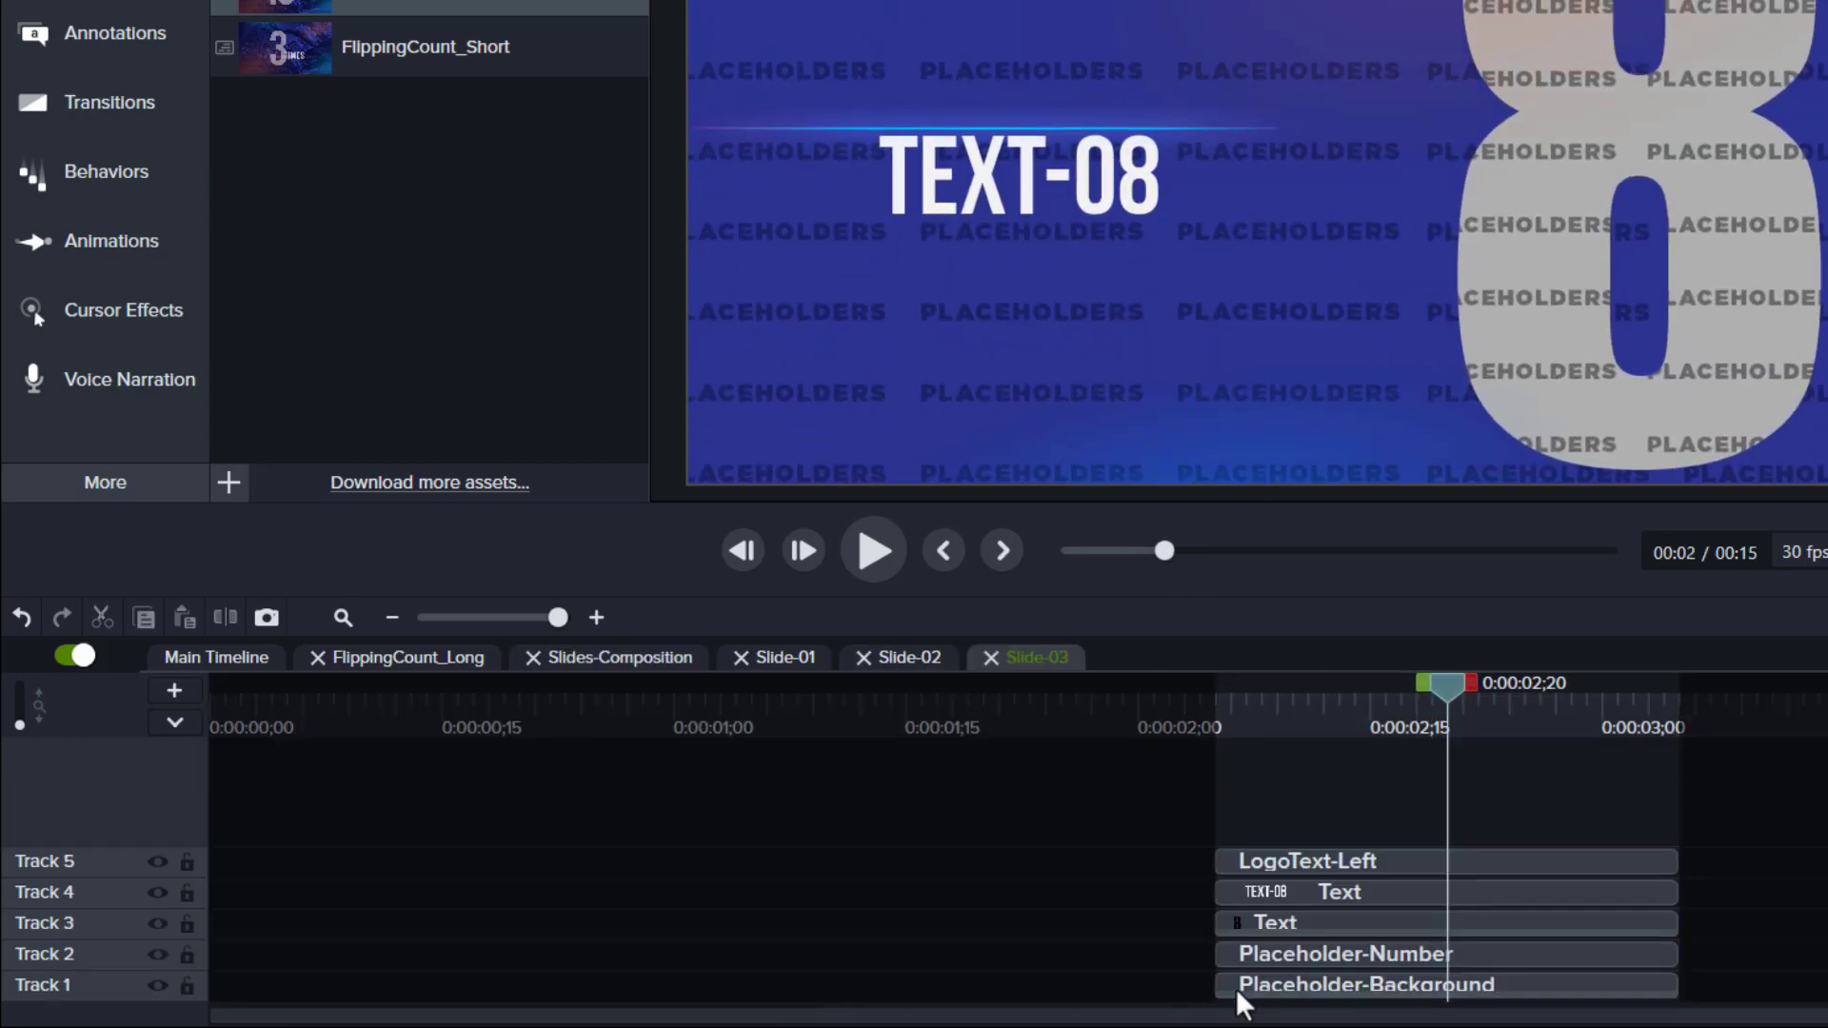
right_click(1364, 983)
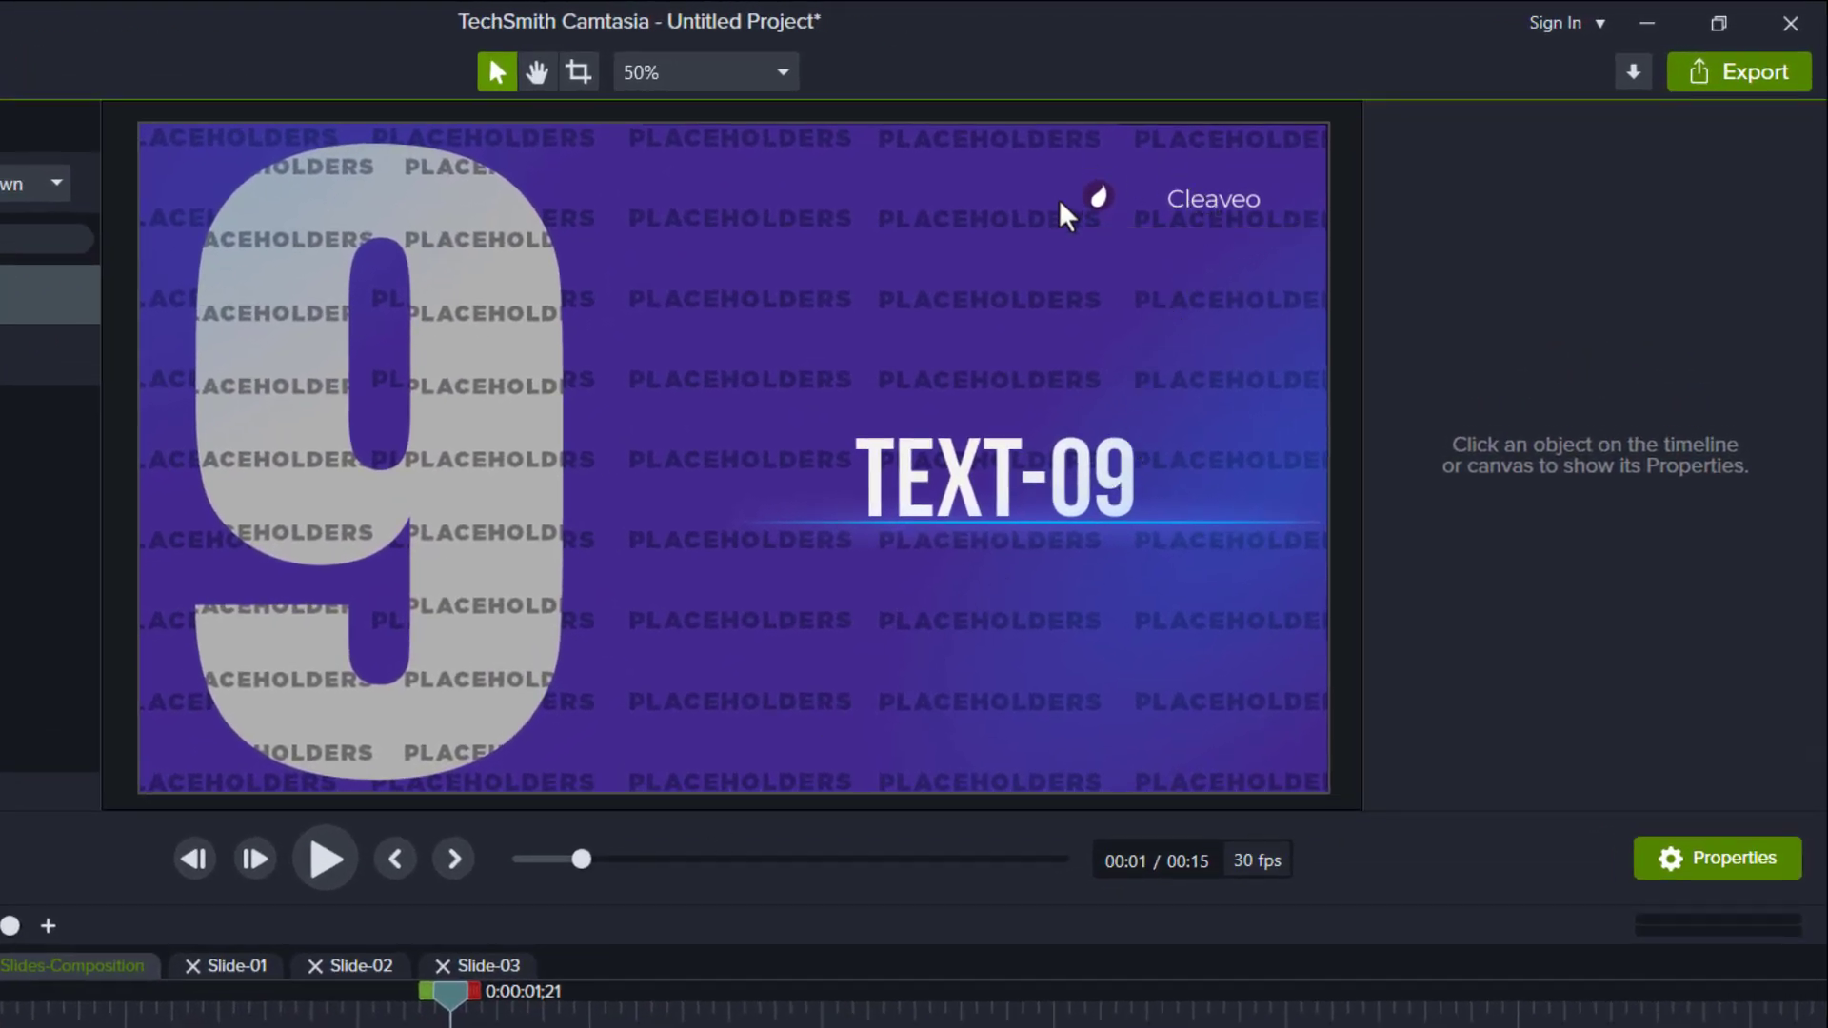
mouse_move(1247, 244)
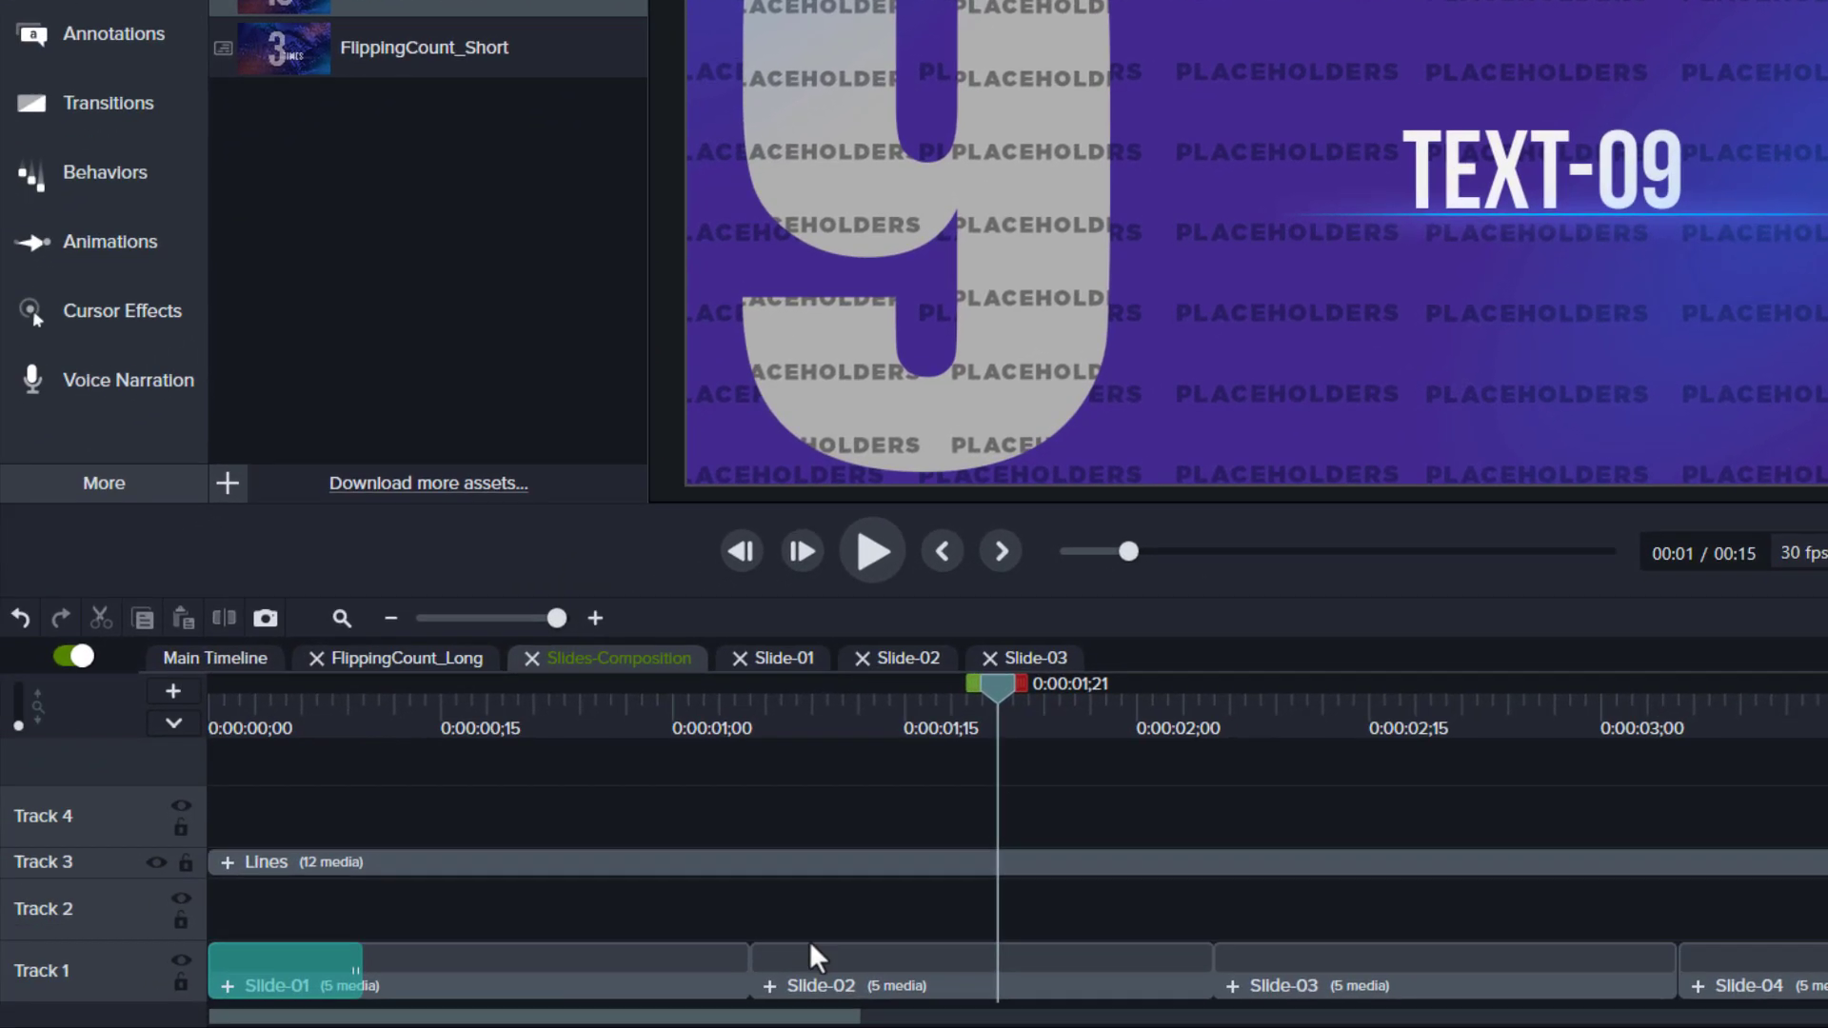
Step: Reopen Slide-02 from the Slides-Composition
click(898, 658)
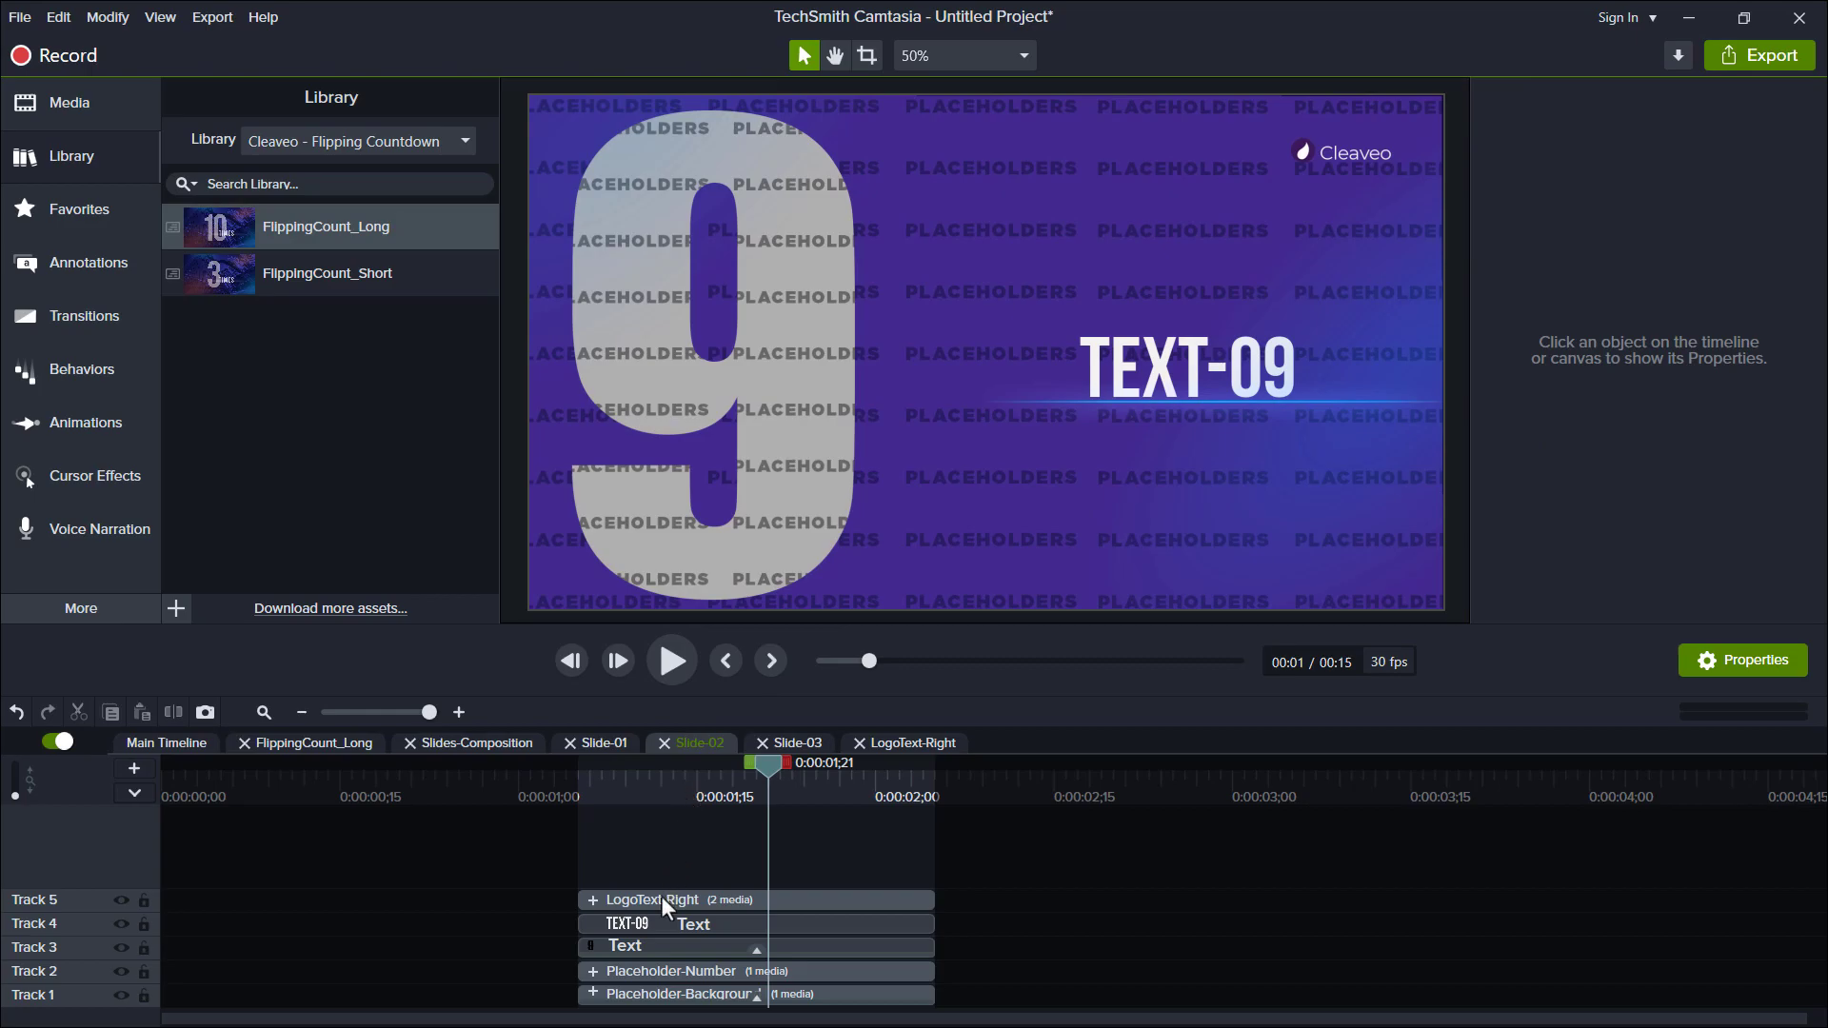
Step: Copy Slide-02's LogoText-Right group and paste it into Slide-04 and other even slides through Slide-10
right_click(649, 899)
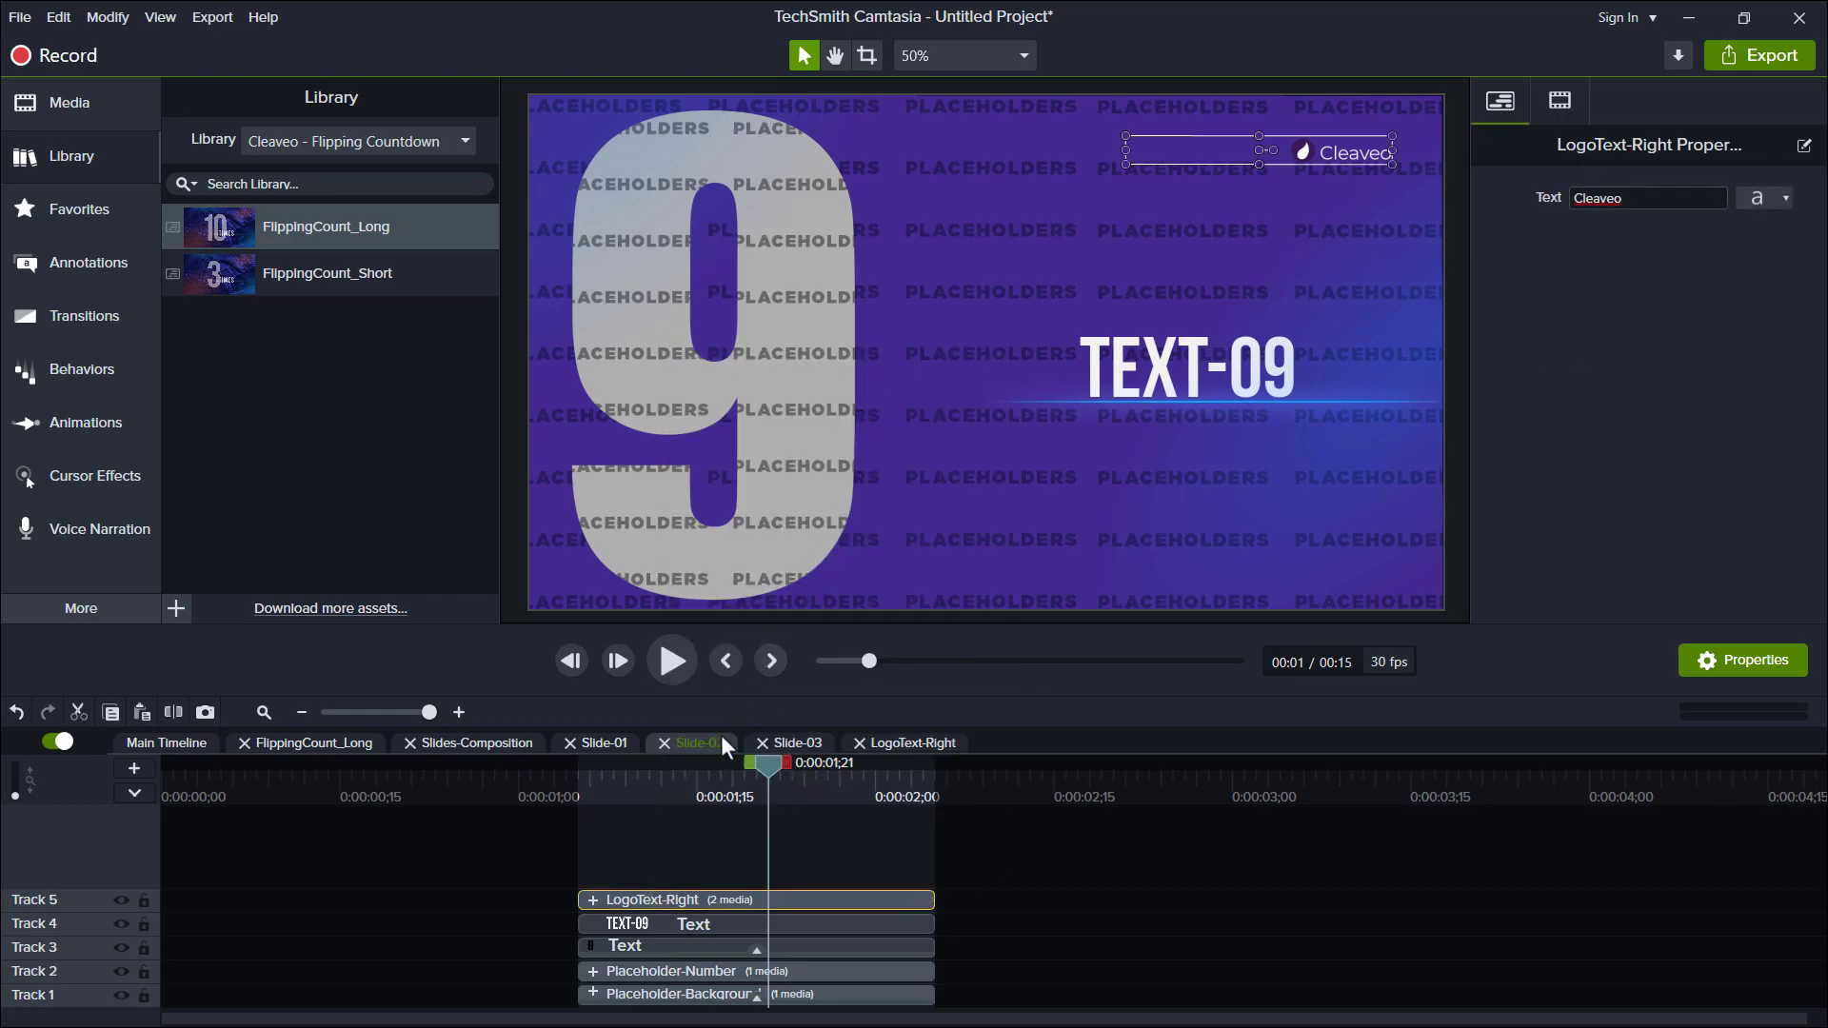
click(476, 742)
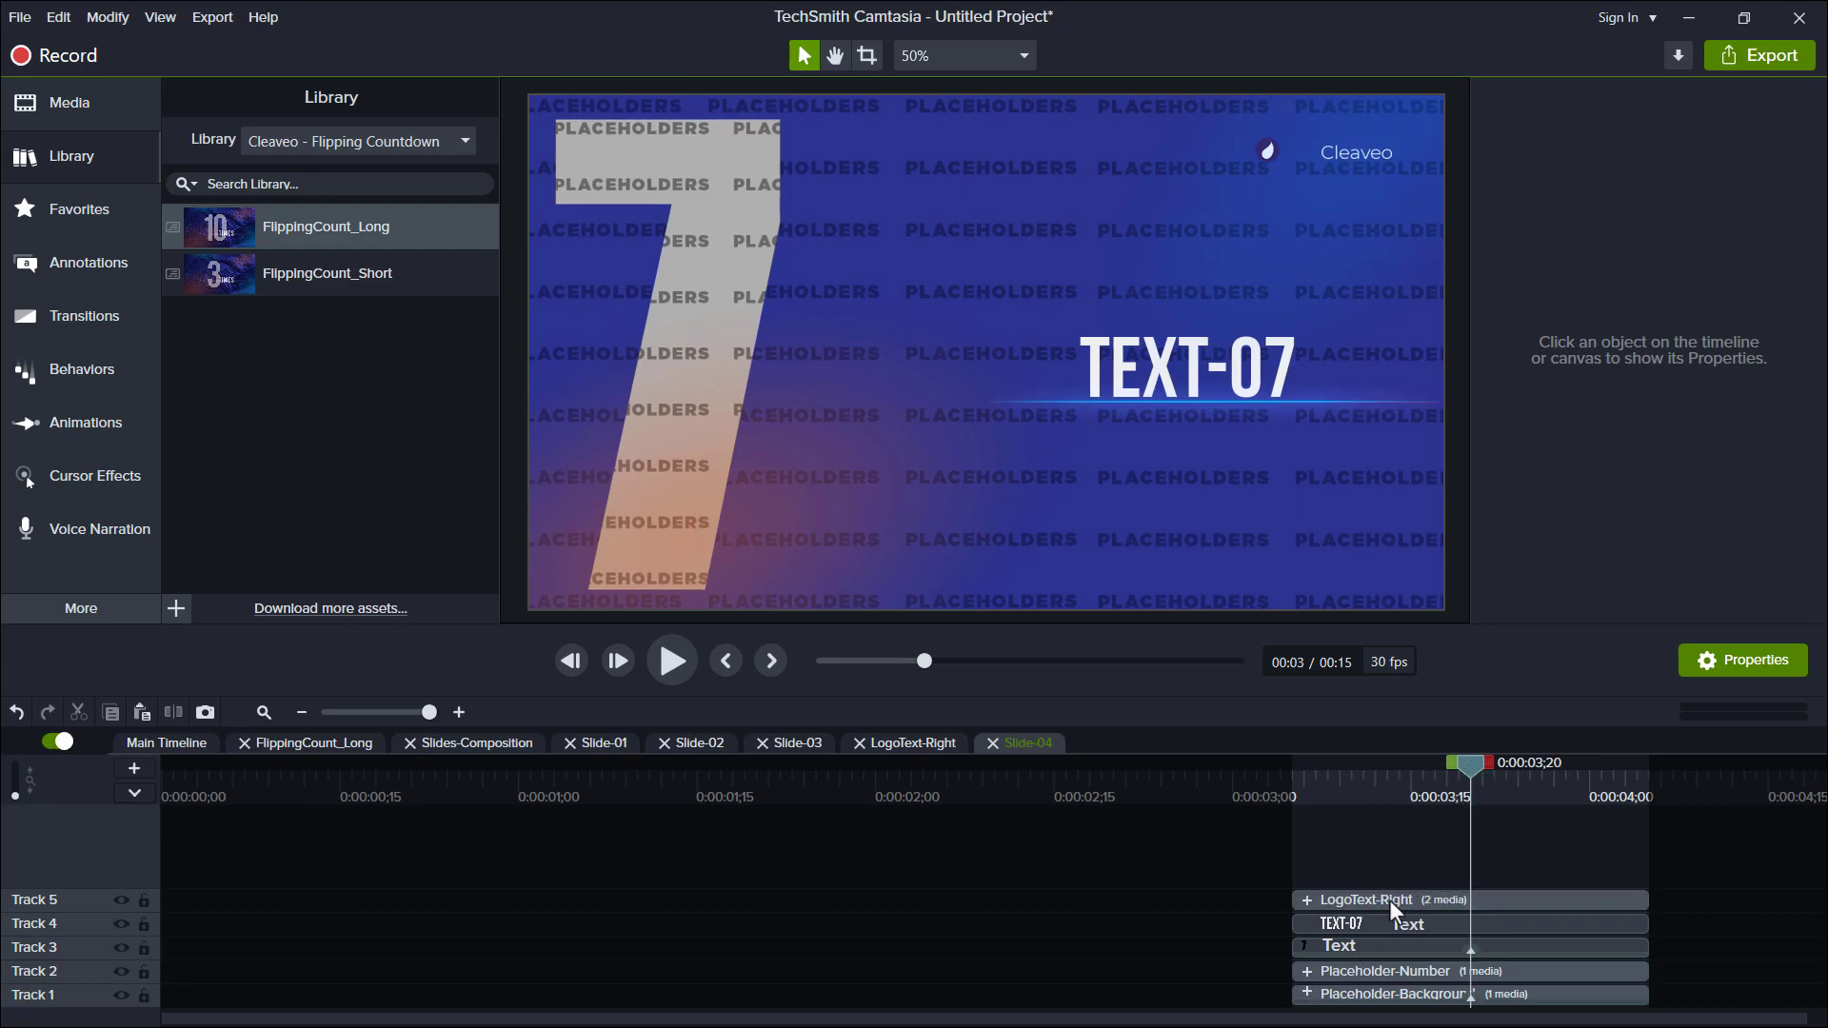
key(ctrl+v)
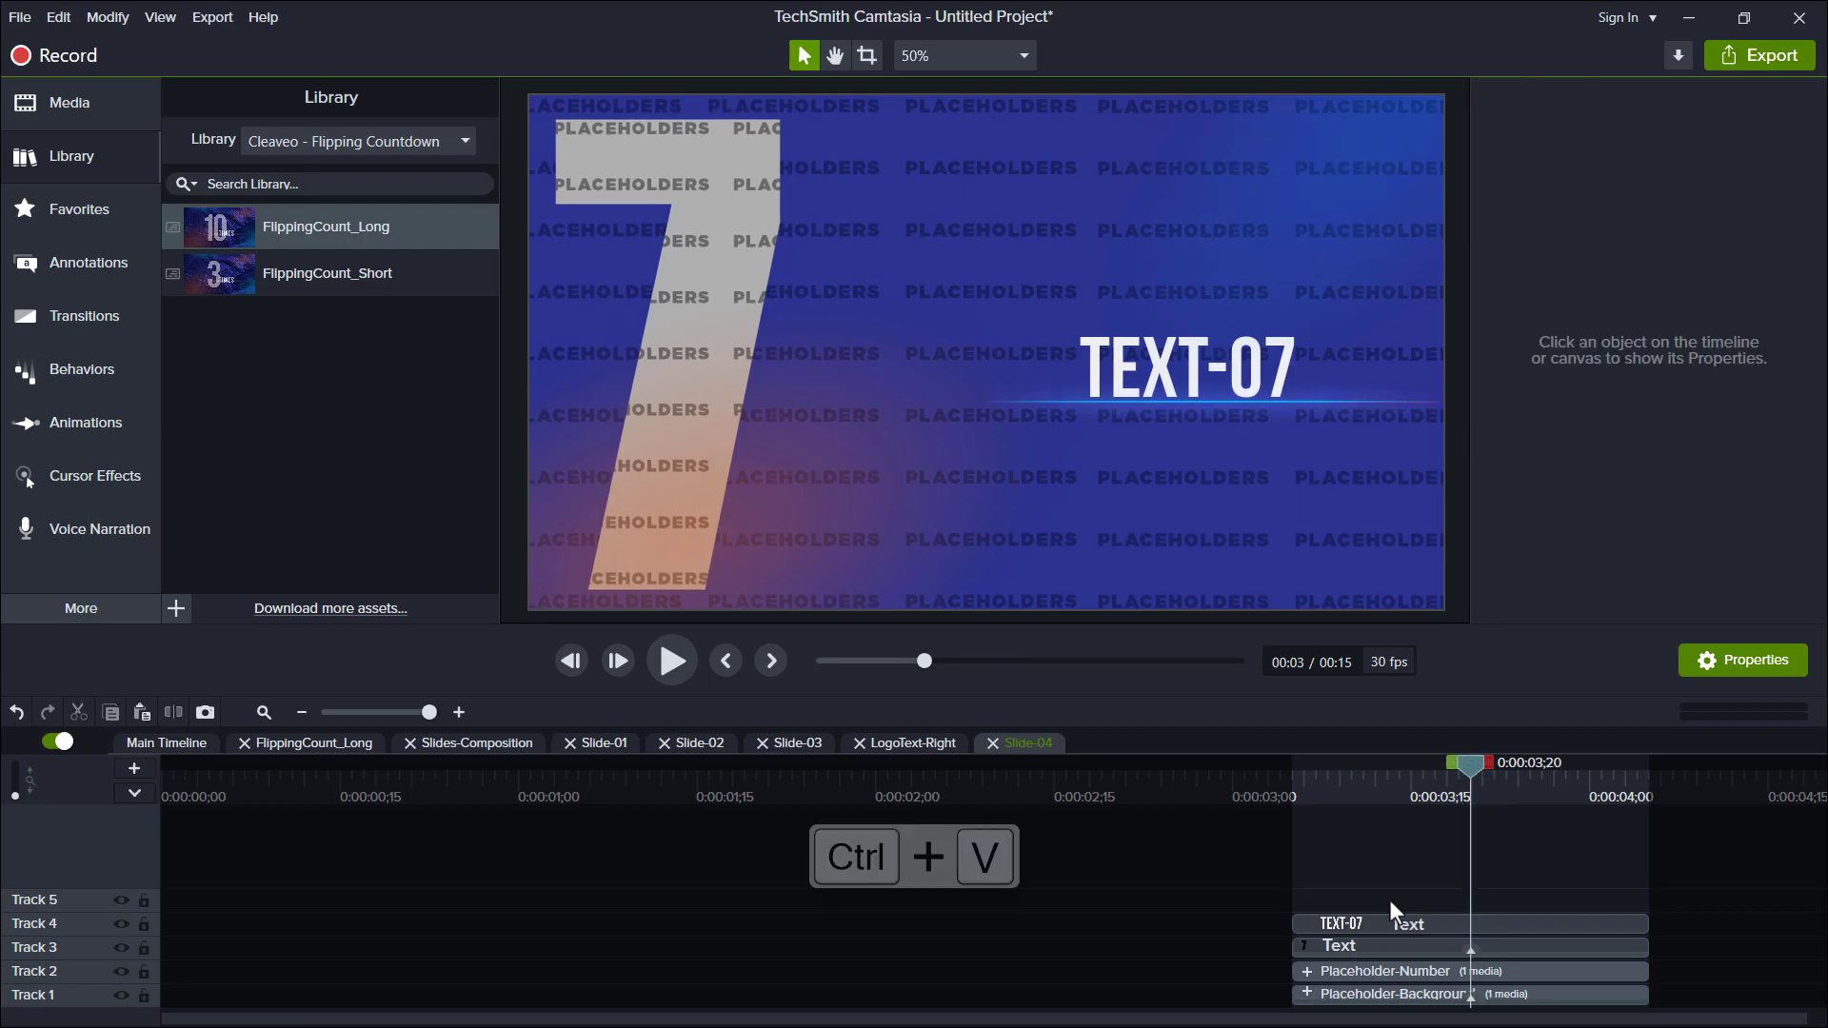
key(ctrl+v)
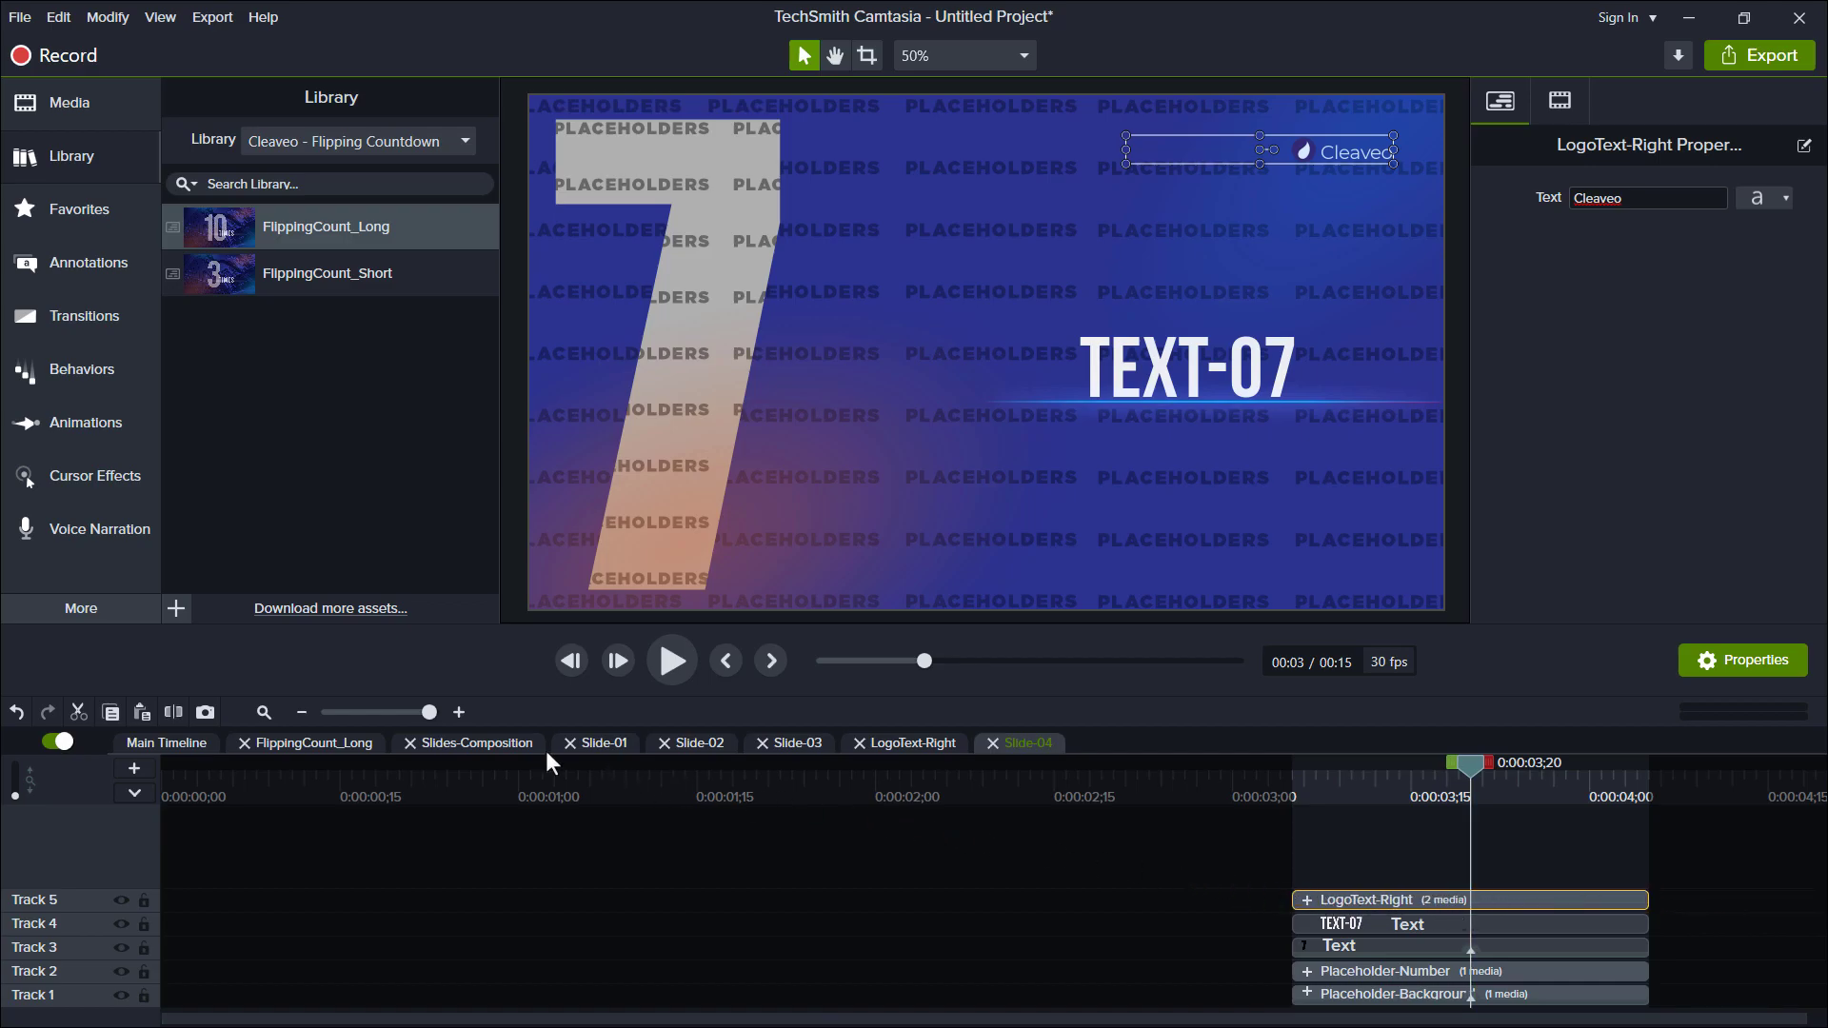
click(476, 743)
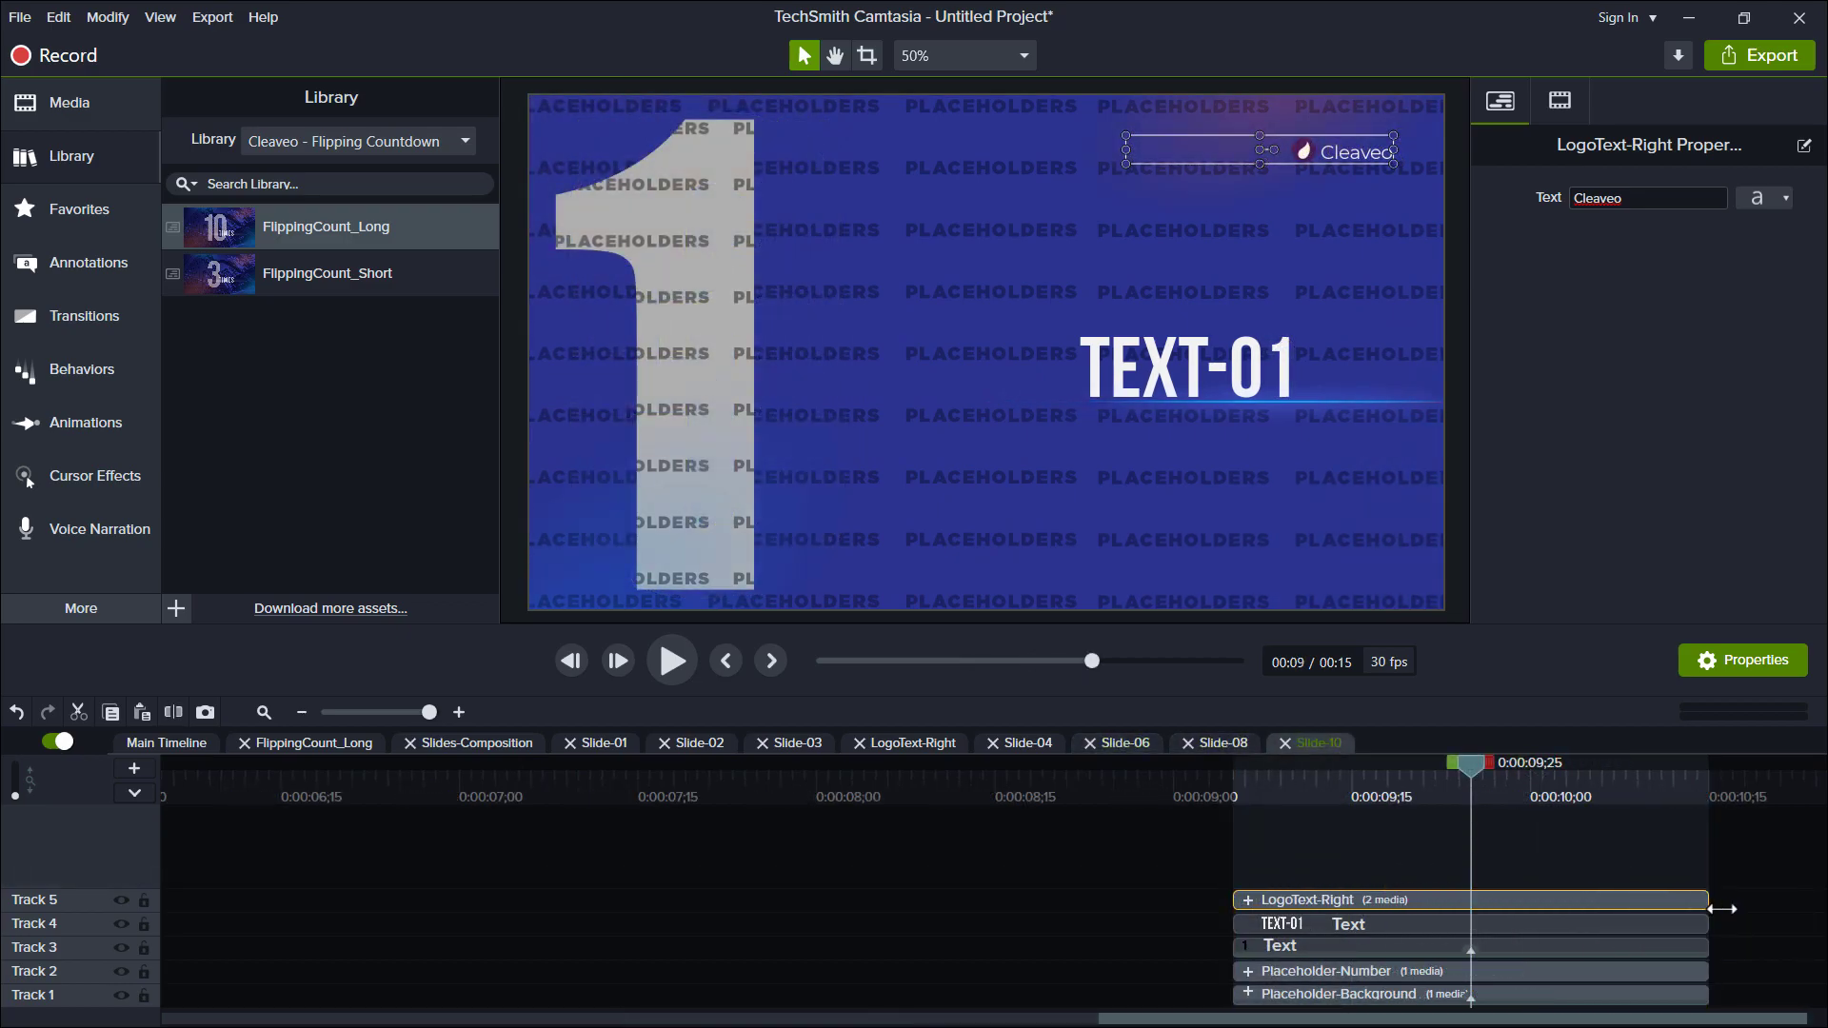
click(477, 743)
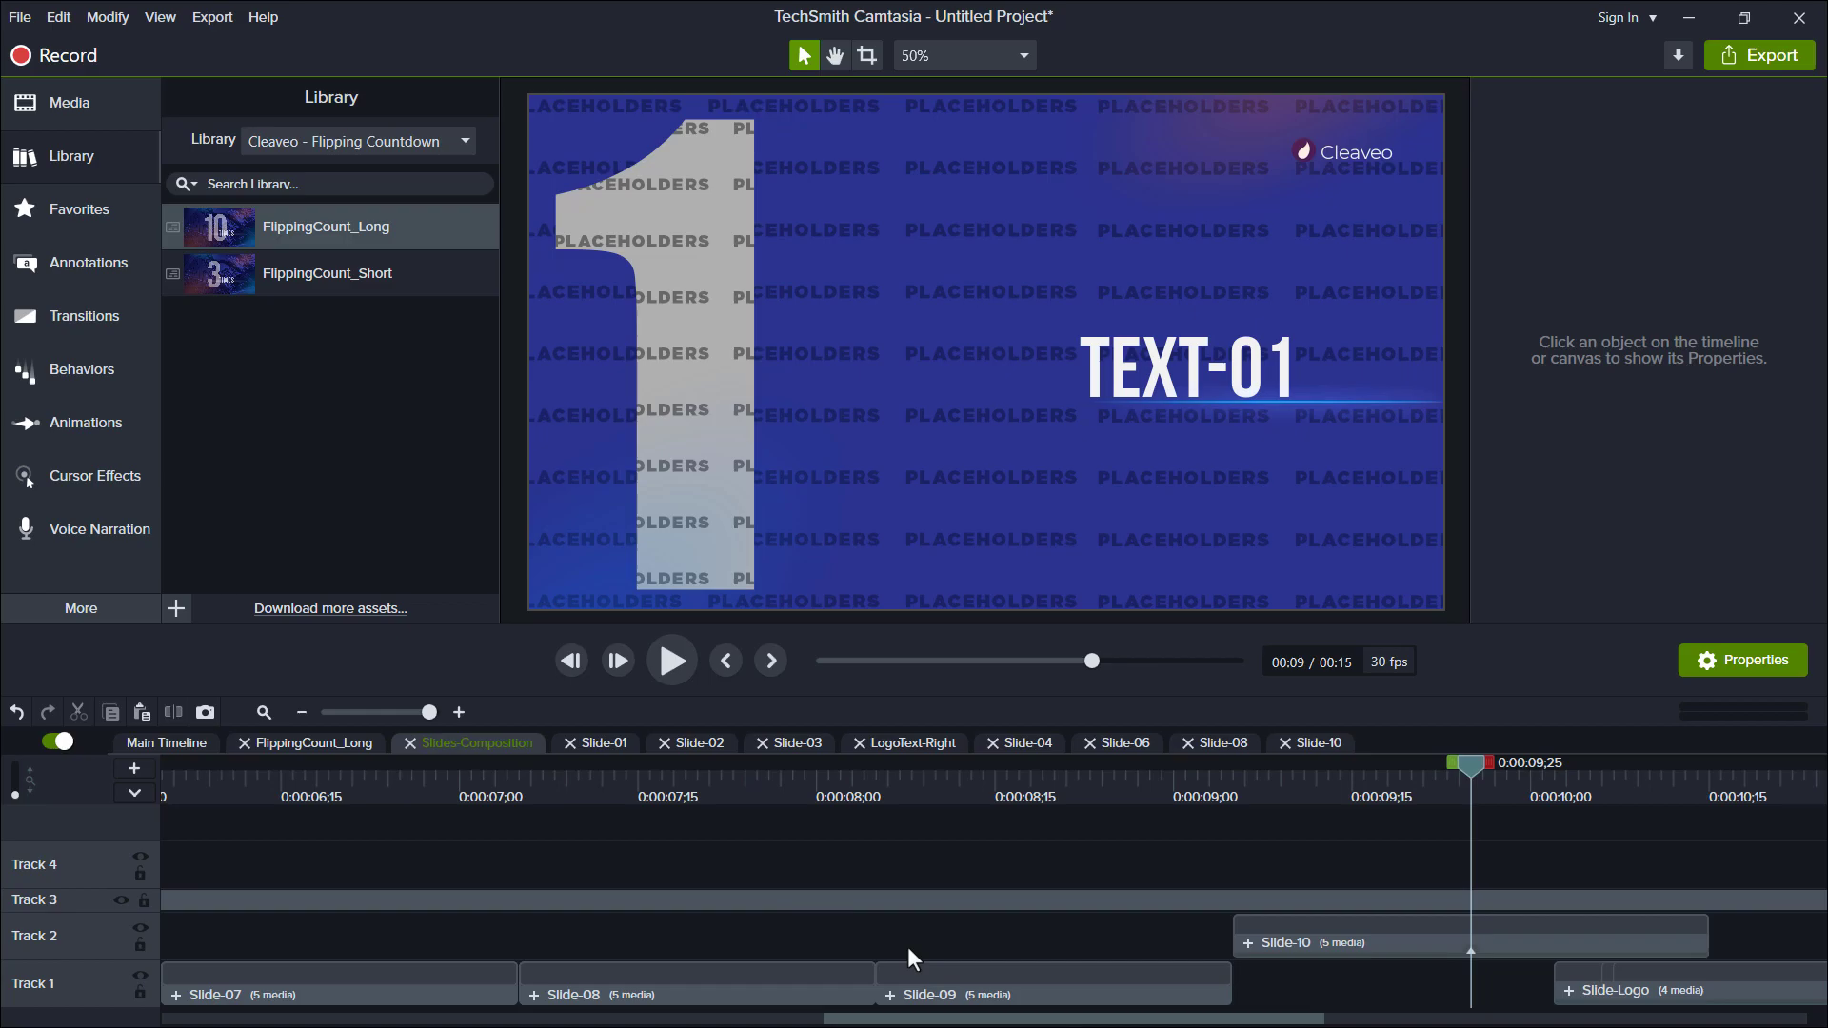